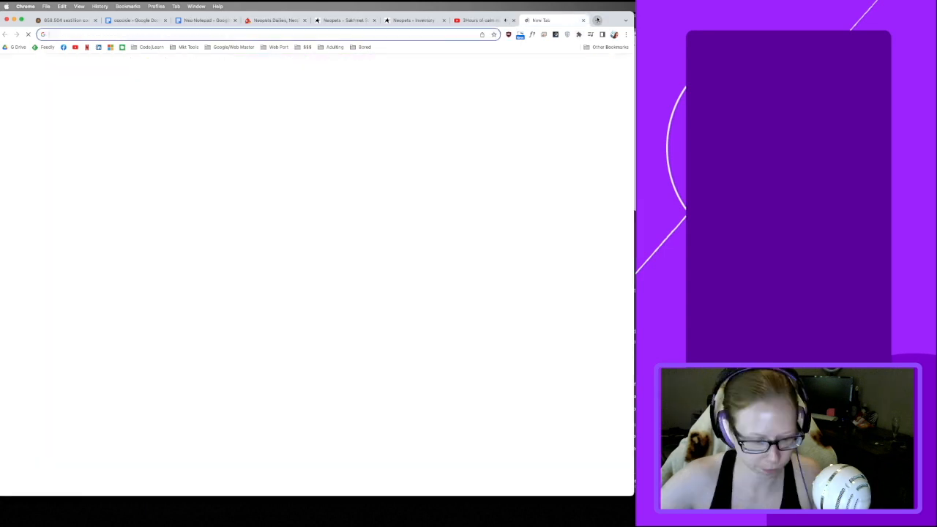
Search for 'Fountain Faerie' and open Jellyneo's Fountain Faerie Quests guide.
type("Fountain Faerie quest neopets")
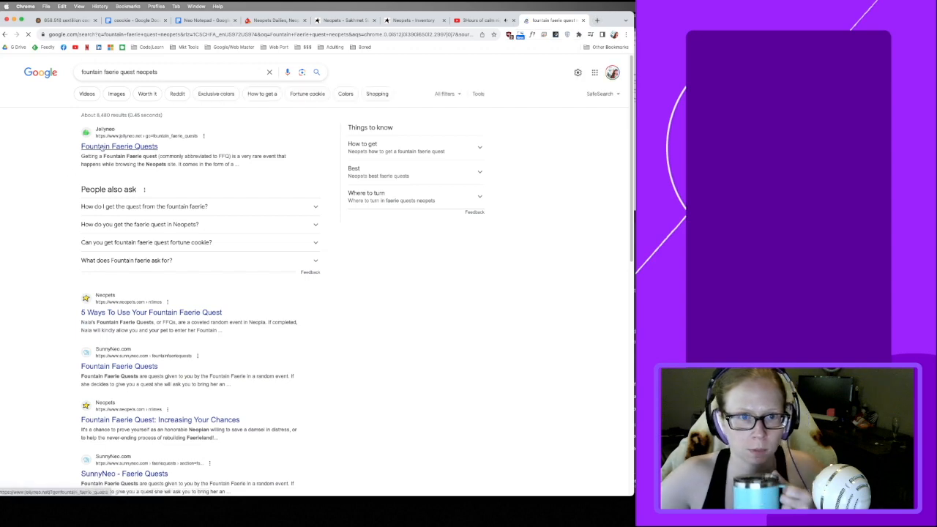
left_click(119, 146)
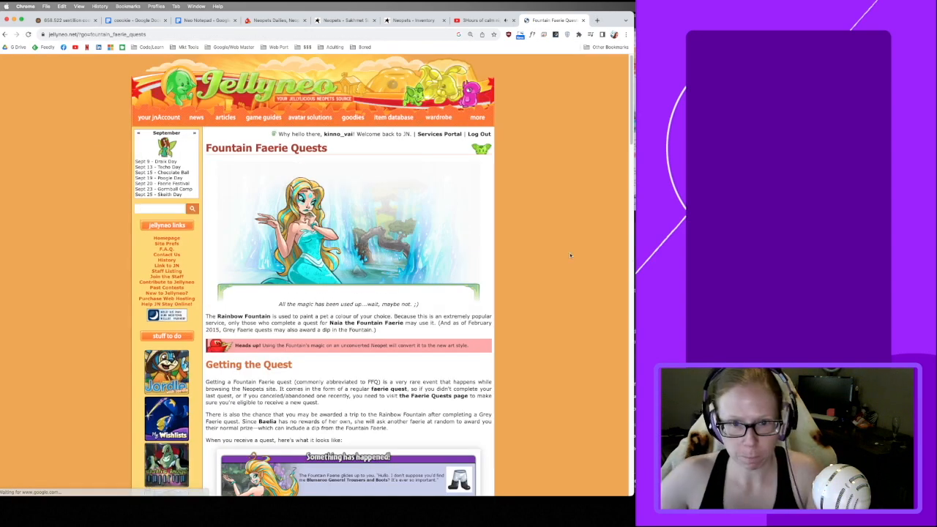
scroll("down", 3)
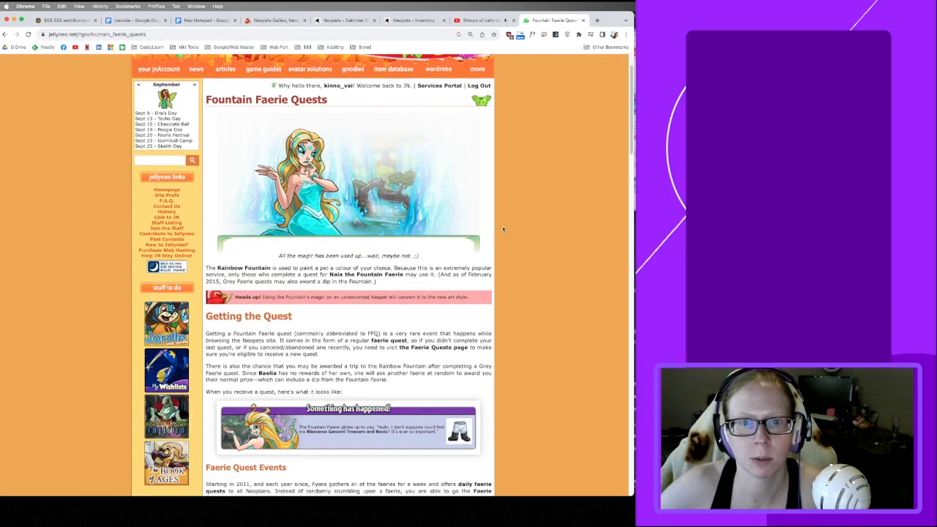
scroll("down", 3)
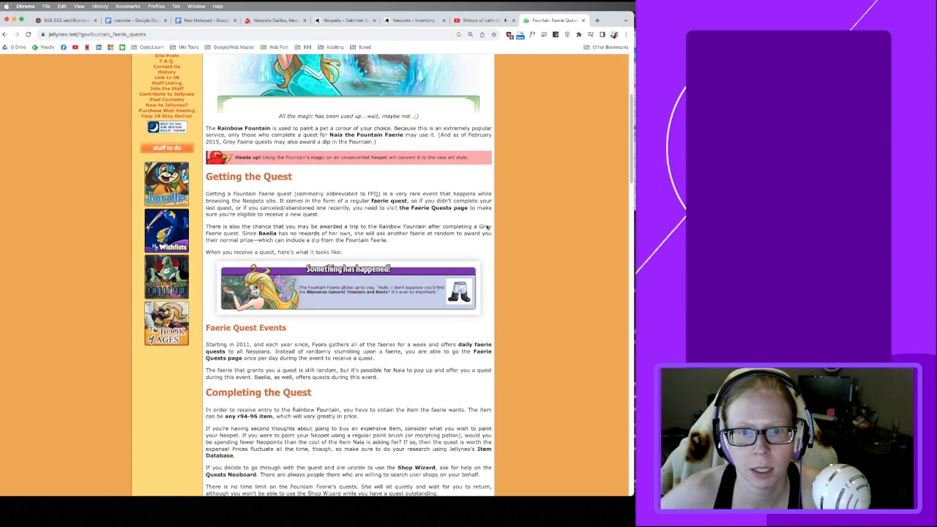
scroll("down", 3)
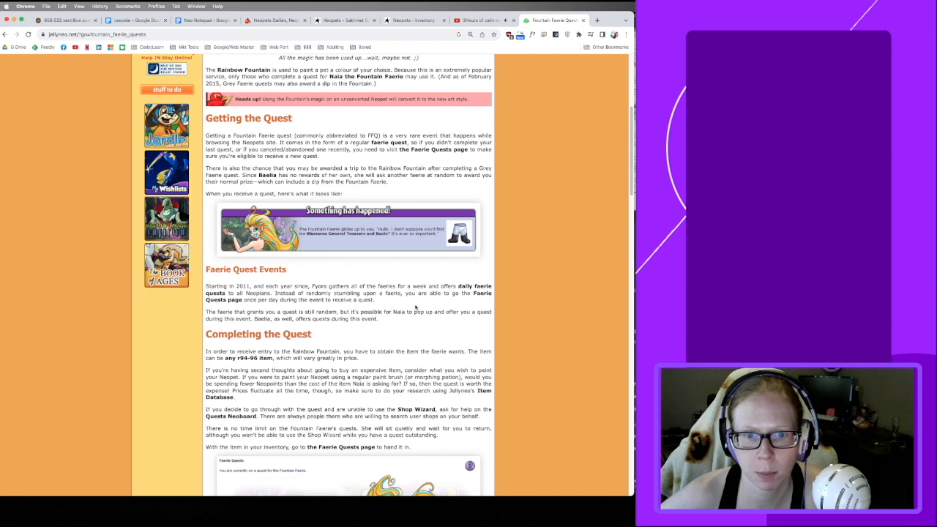
Read the guide down to the list of unpaintable colours, highlighting it.
scroll("down", 3)
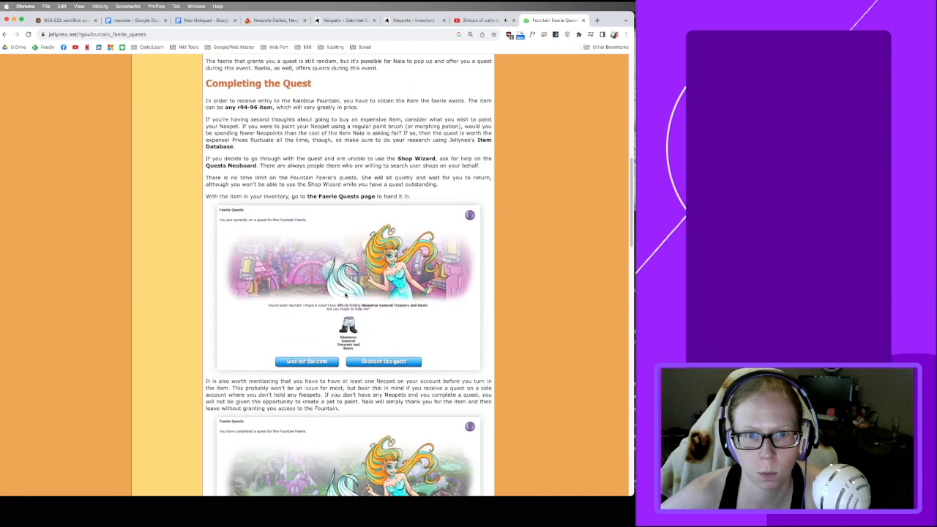
scroll("down", 3)
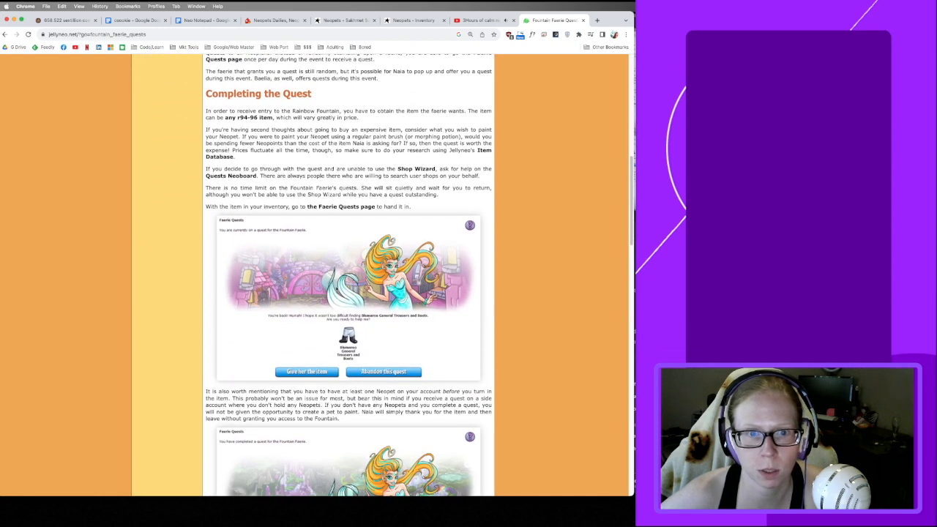
scroll("down", 3)
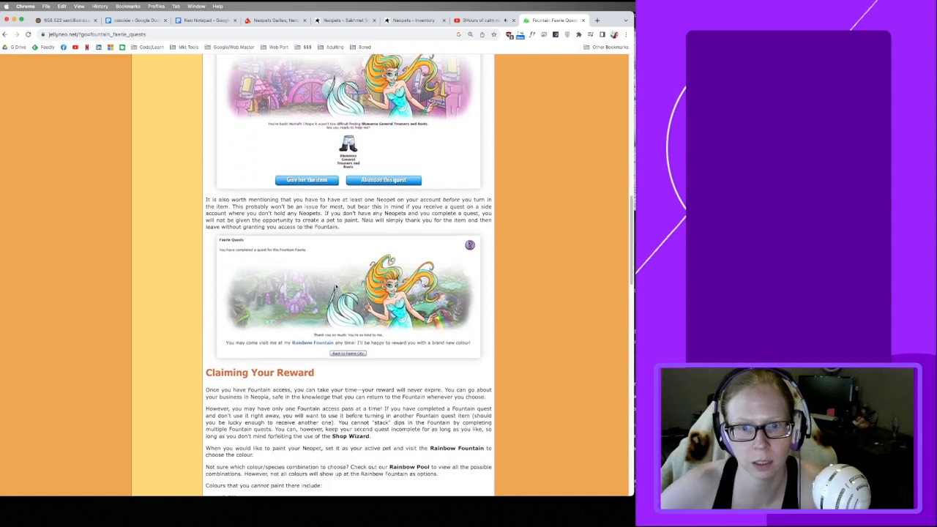
scroll("down", 3)
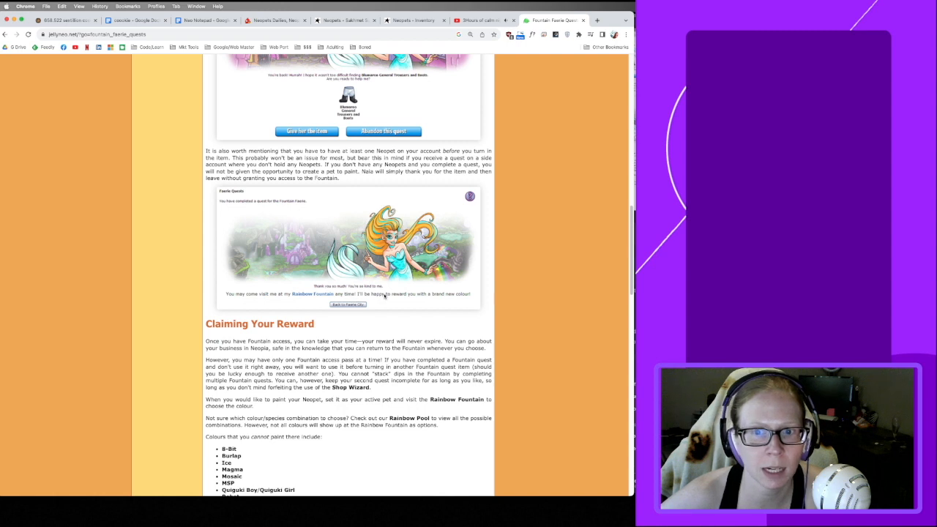
scroll("down", 3)
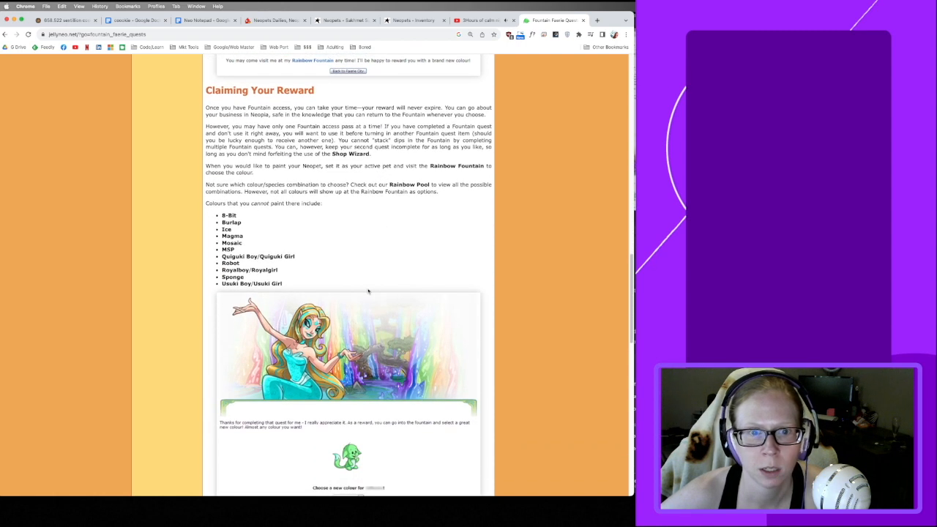
left_click_drag(221, 270, 281, 284)
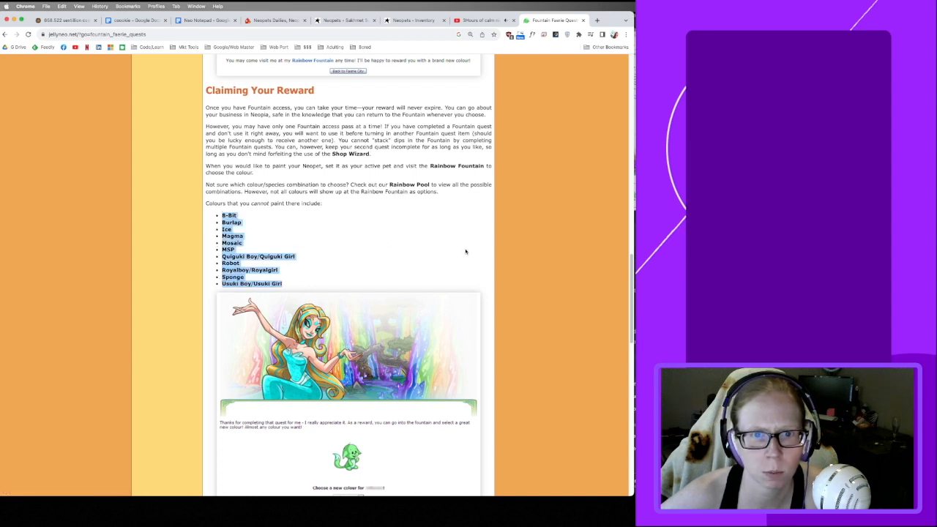
Read the remaining do's and don'ts section, then scroll back up.
scroll("down", 3)
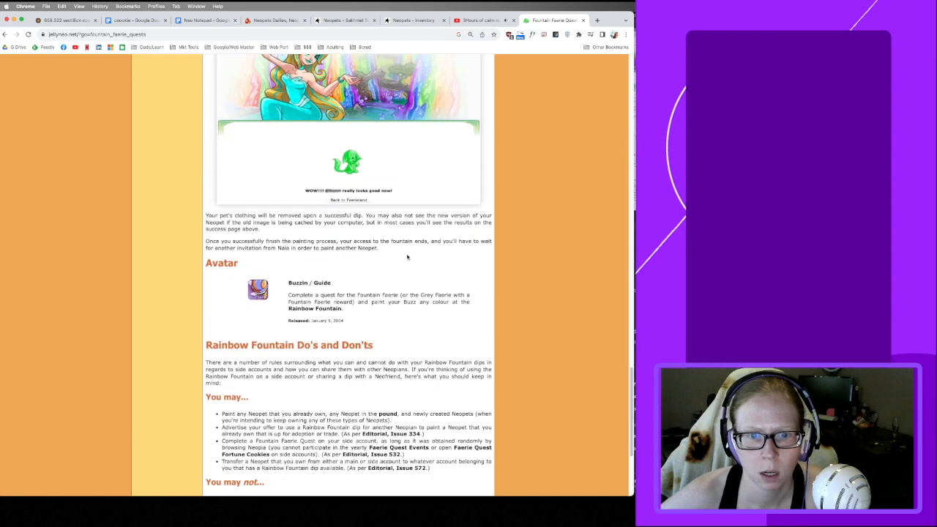
scroll("down", 3)
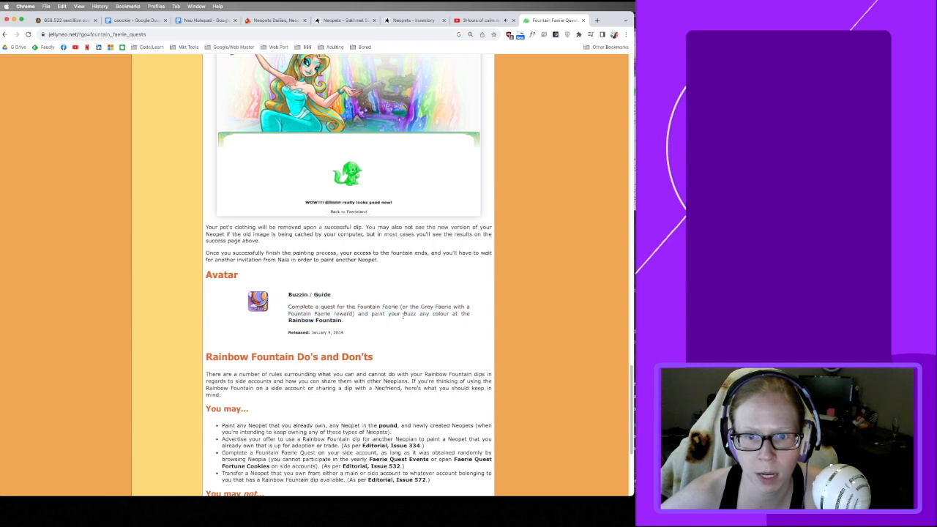
scroll("down", 3)
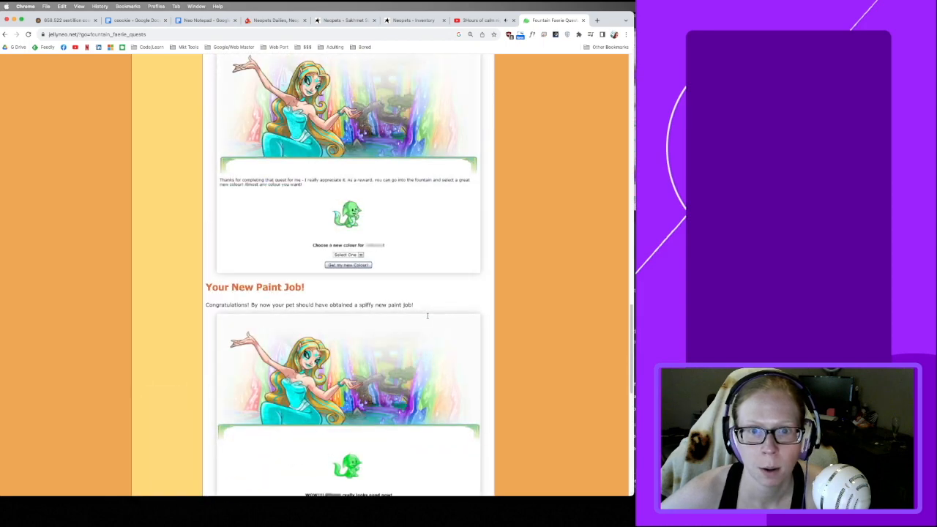
scroll("down", 3)
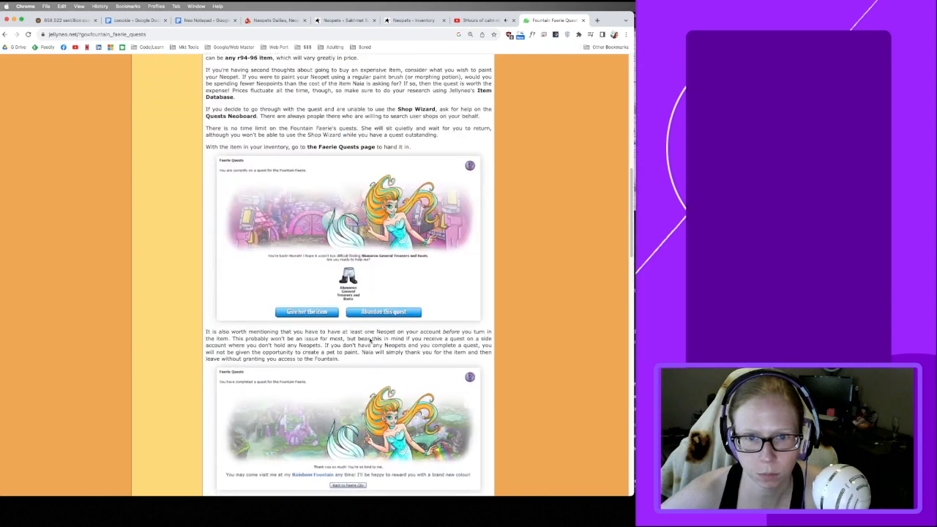
scroll("up", 3)
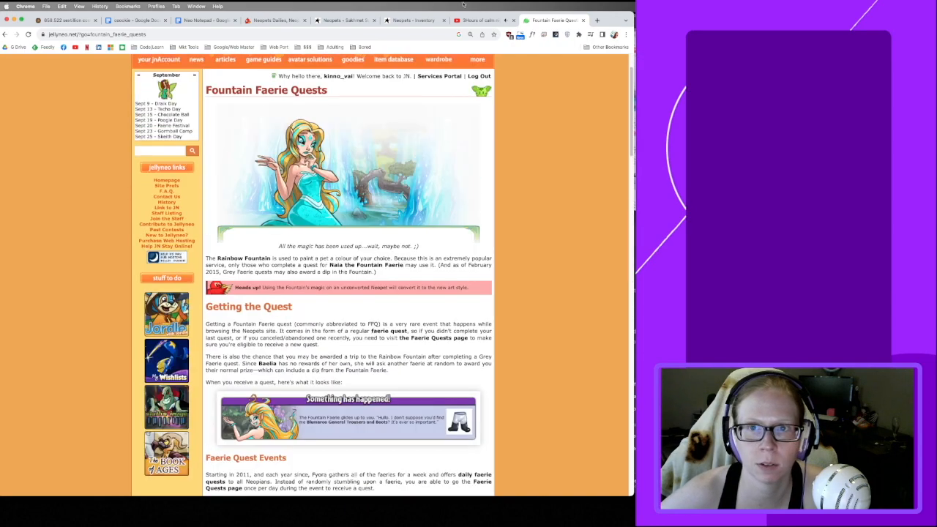
From Neopets, open the Quests Neoboard and view its top 'Tales from the Camp' topic.
left_click(344, 20)
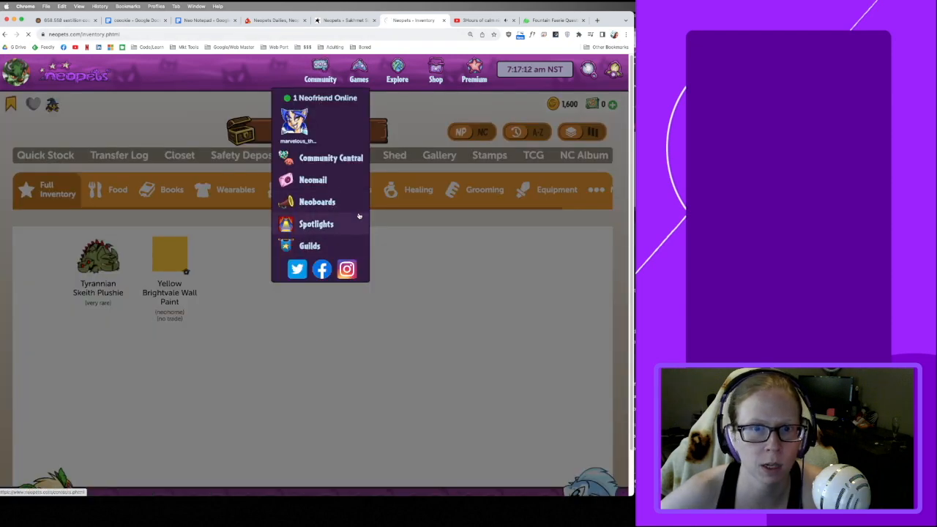
left_click(316, 201)
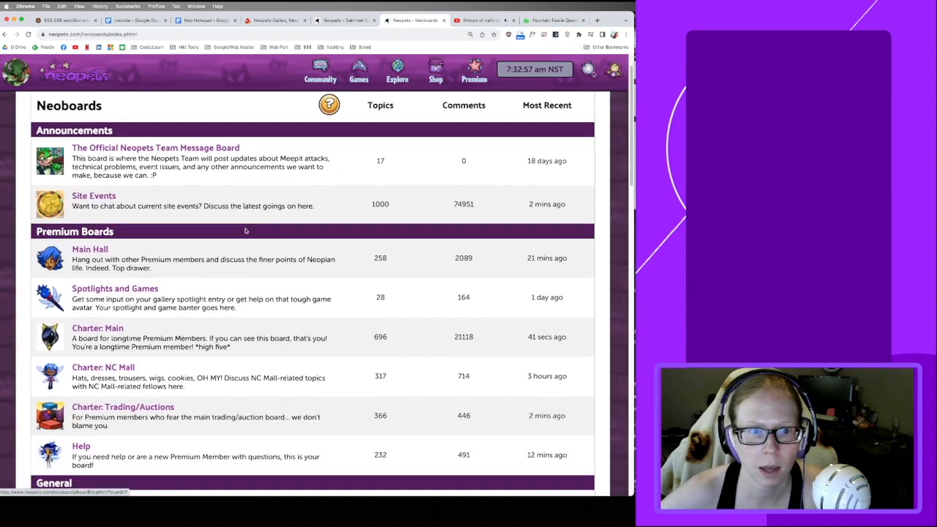
scroll("down", 3)
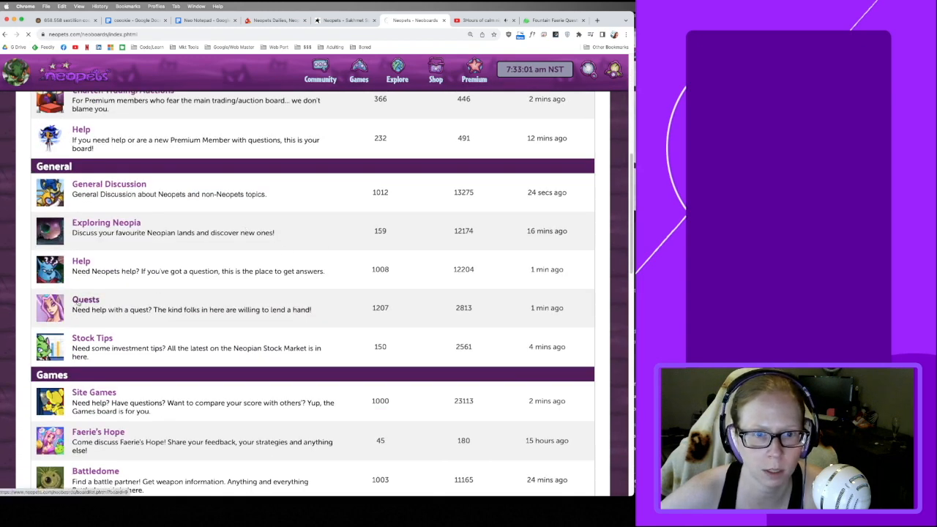
left_click(86, 299)
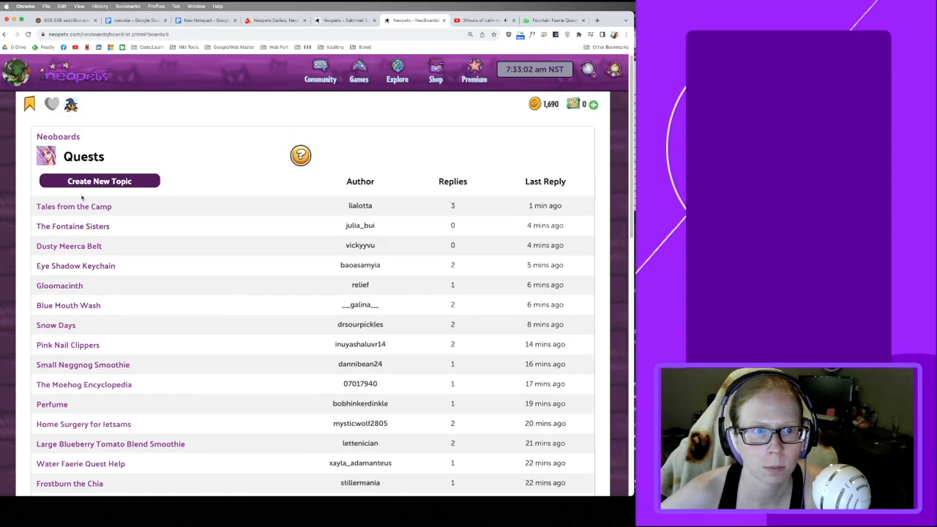
scroll("down", 3)
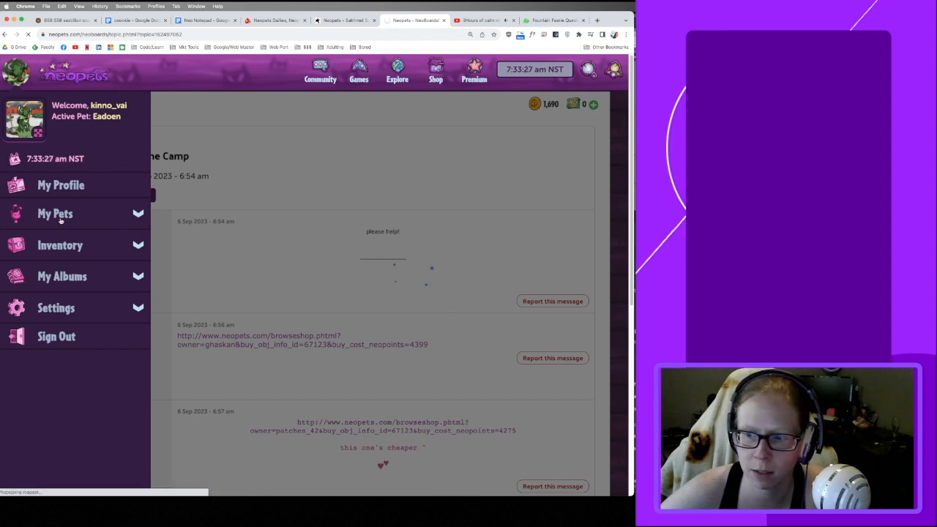
mouse_move(305, 248)
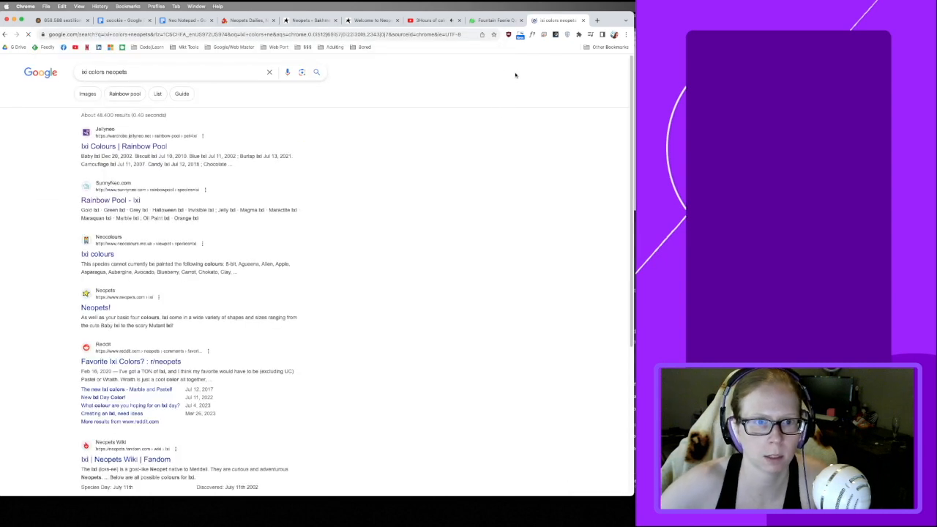
Open the Rainbow Pool list of Ixi colours and scroll through it.
left_click(122, 145)
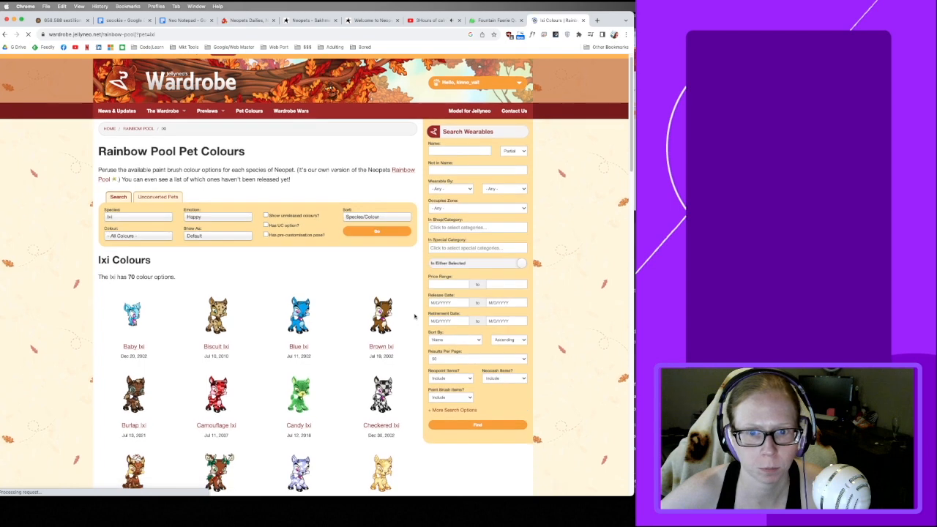
scroll("down", 3)
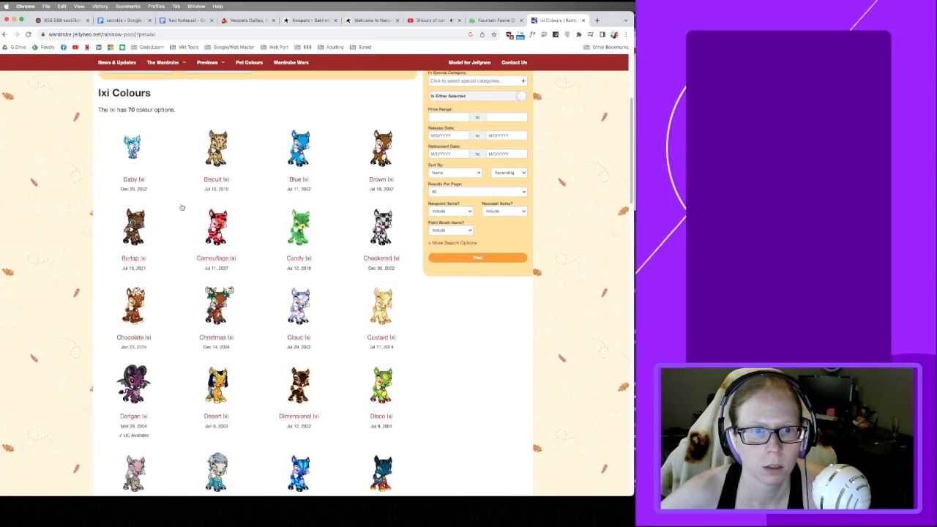
scroll("down", 3)
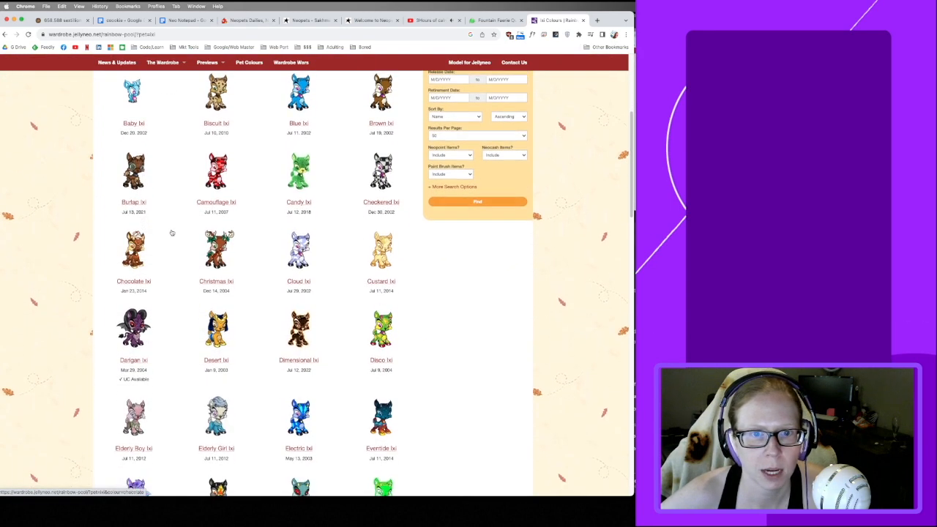
scroll("down", 3)
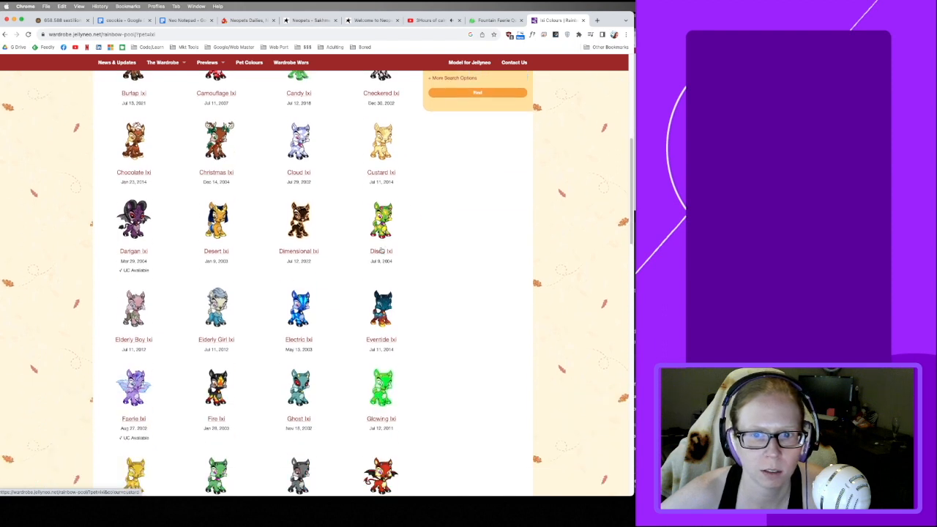
scroll("down", 3)
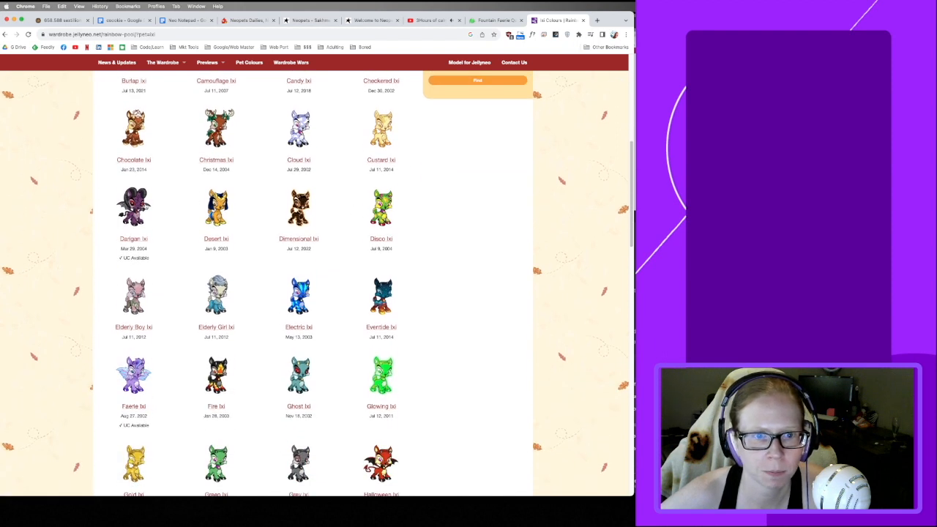
scroll("down", 3)
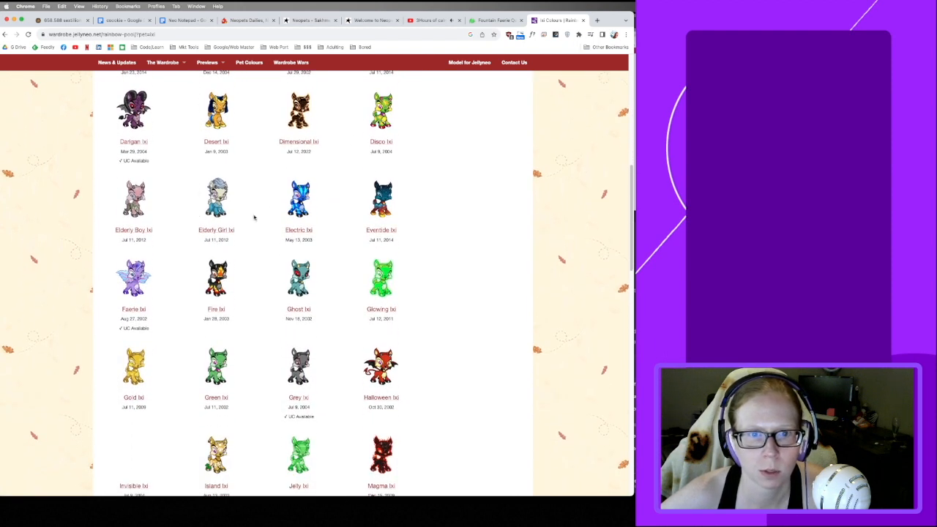
scroll("down", 3)
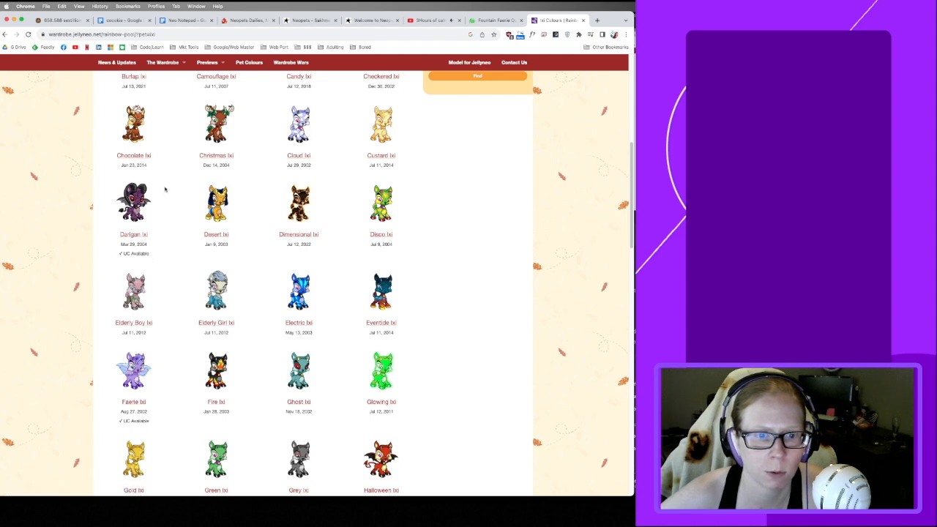
scroll("down", 3)
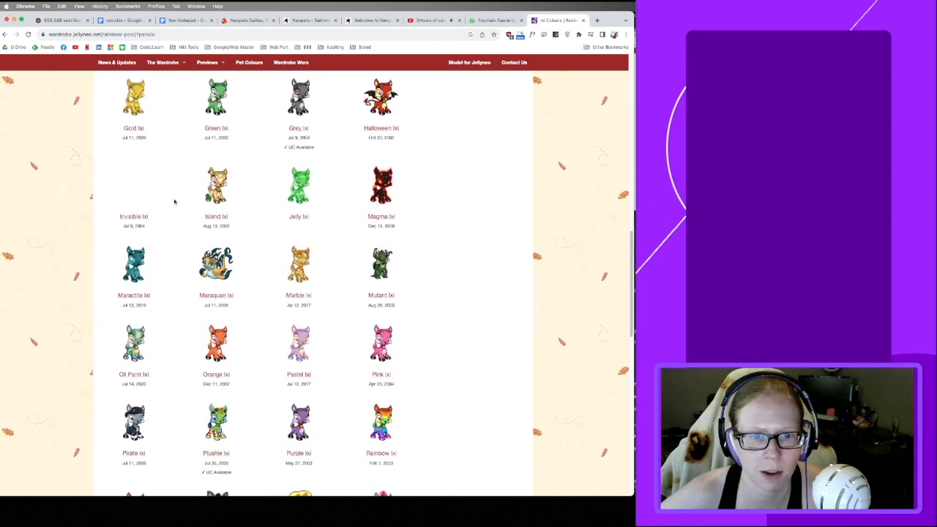
scroll("down", 3)
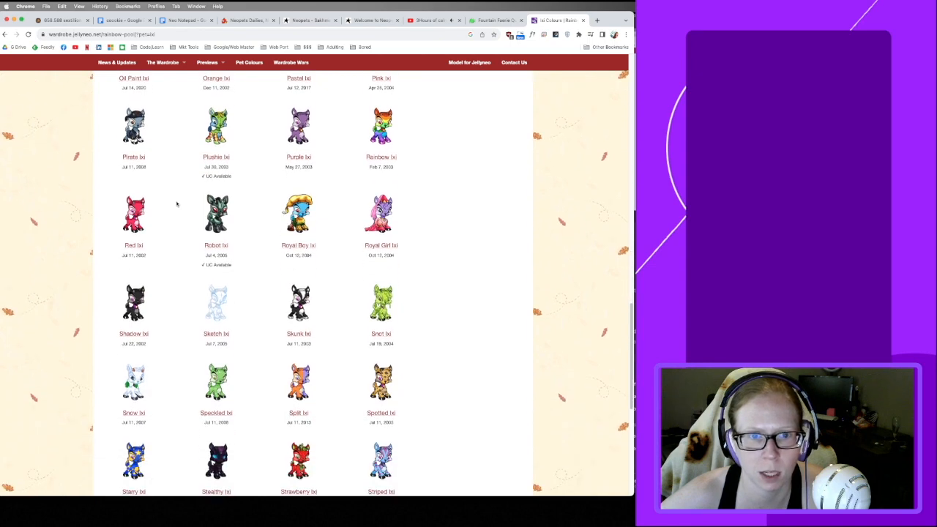
scroll("down", 3)
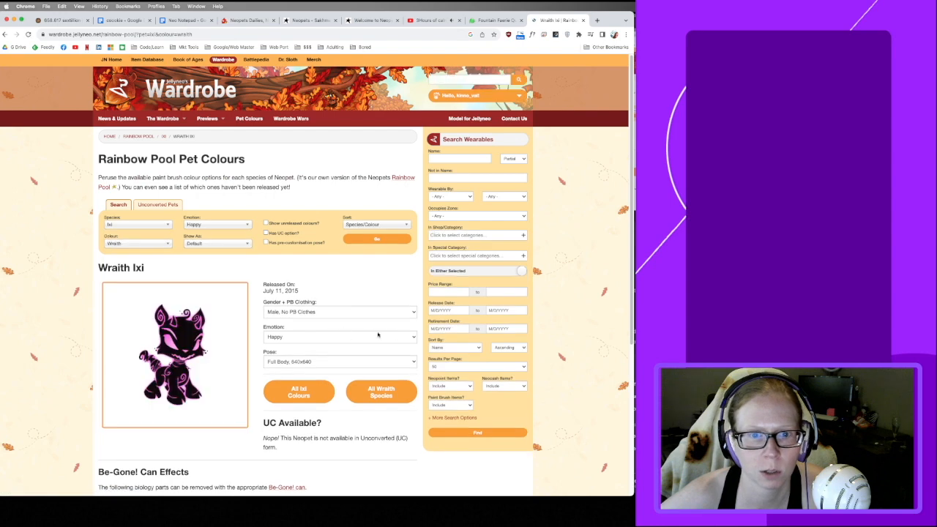
scroll("down", 3)
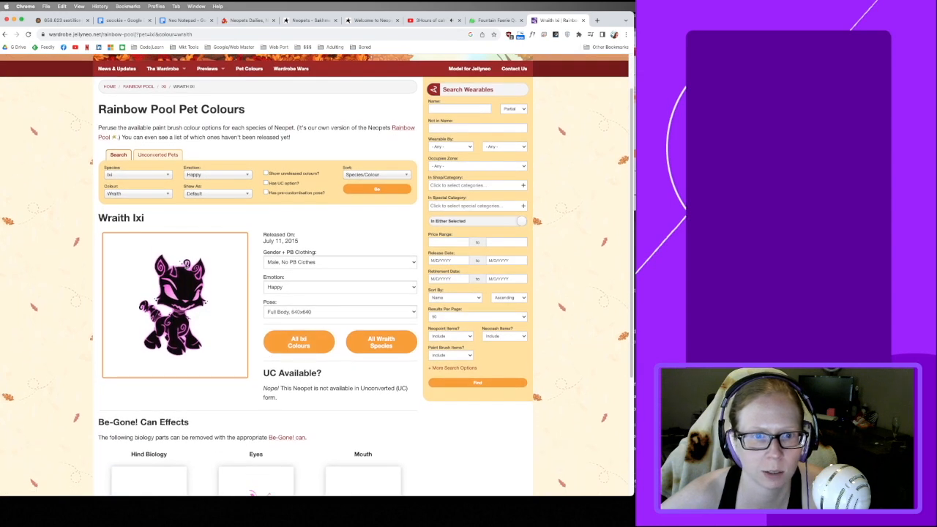
scroll("down", 3)
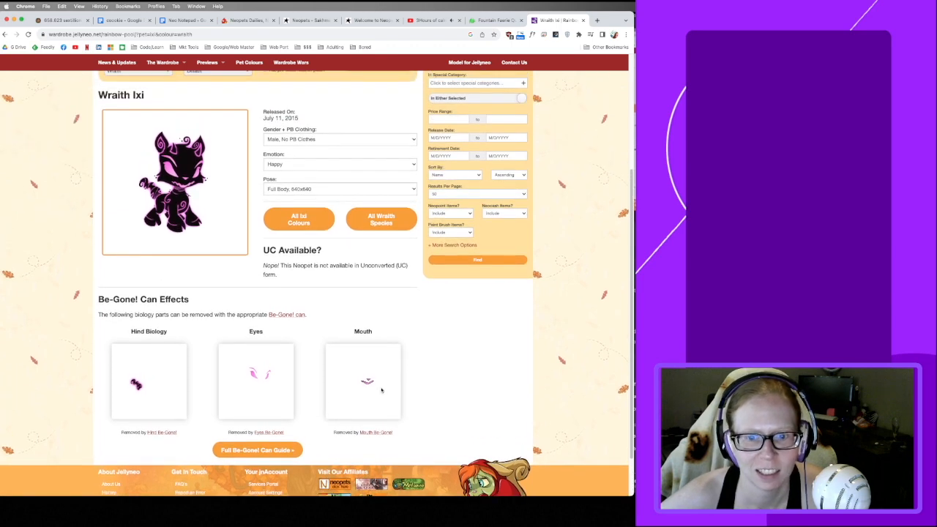
View the Wraith Ixi and Tyrannian Ixi pages, returning to the Ixi list each time.
scroll("up", 3)
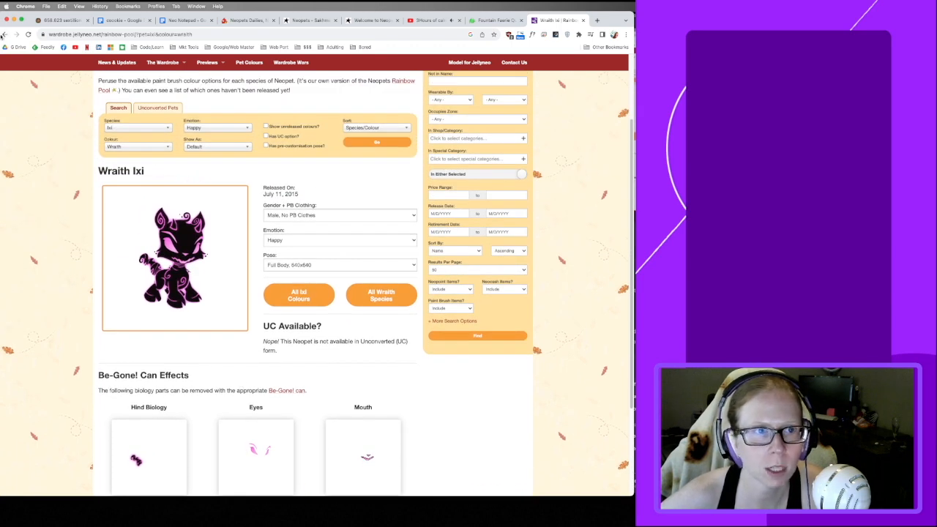
left_click(298, 295)
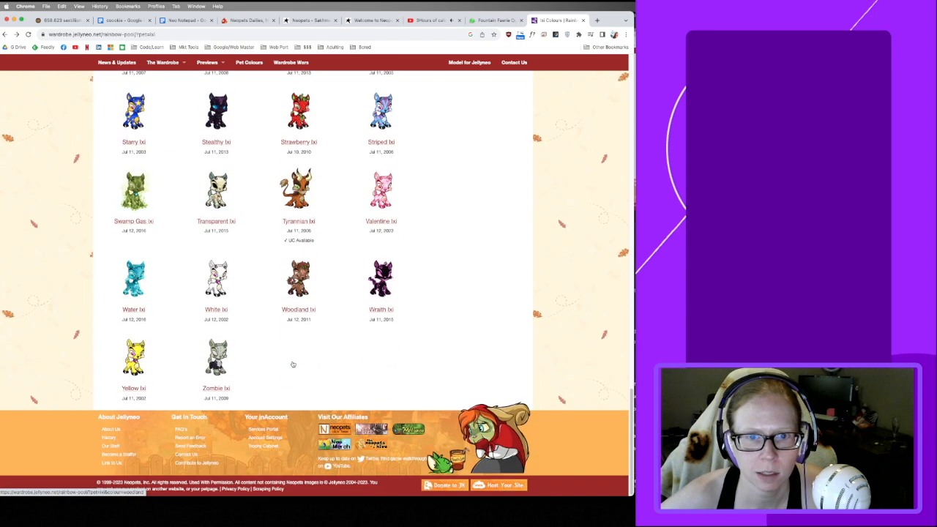
scroll("up", 3)
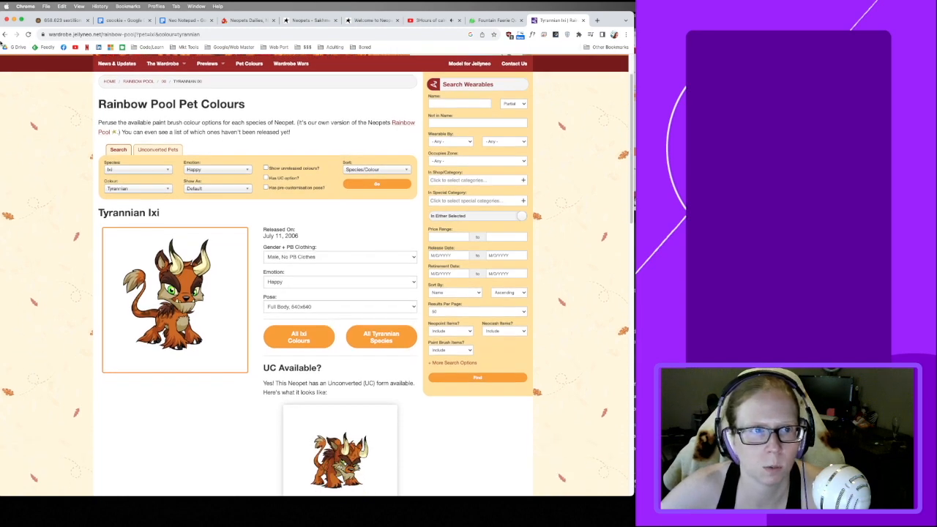
left_click(298, 337)
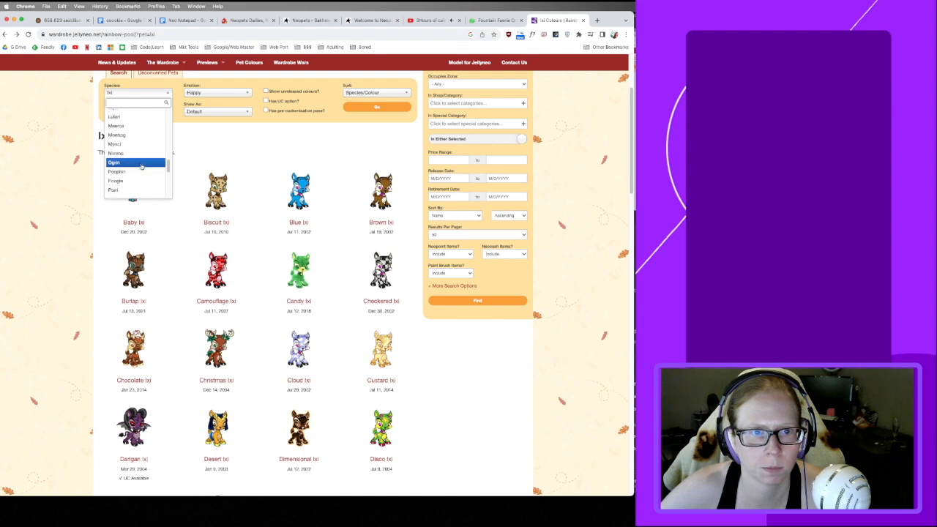
Switch the Wardrobe species to Xweetok and browse its colour grid, including Darigan Xweetok.
left_click(115, 162)
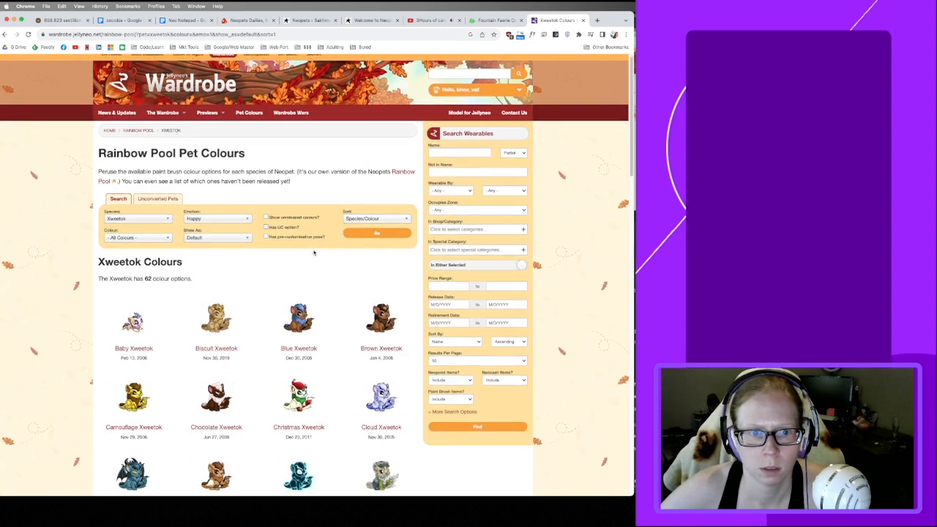
scroll("down", 3)
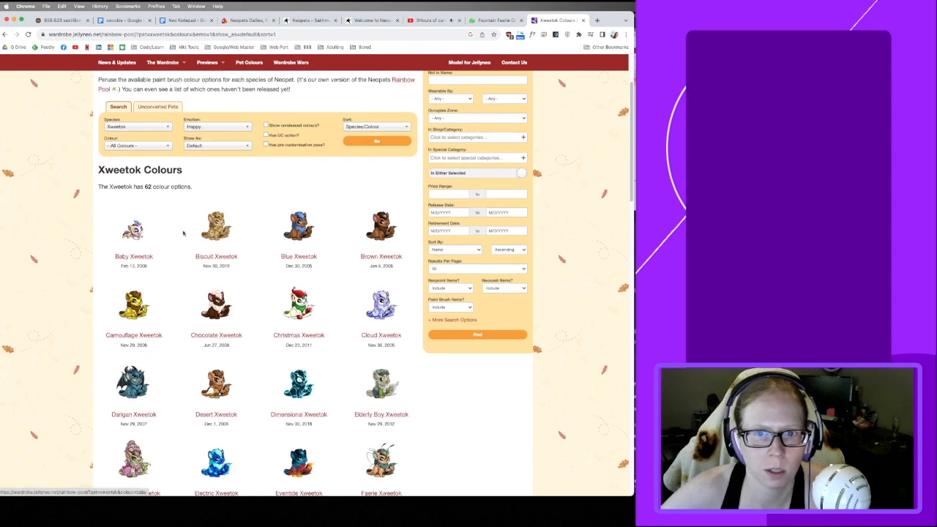
scroll("down", 3)
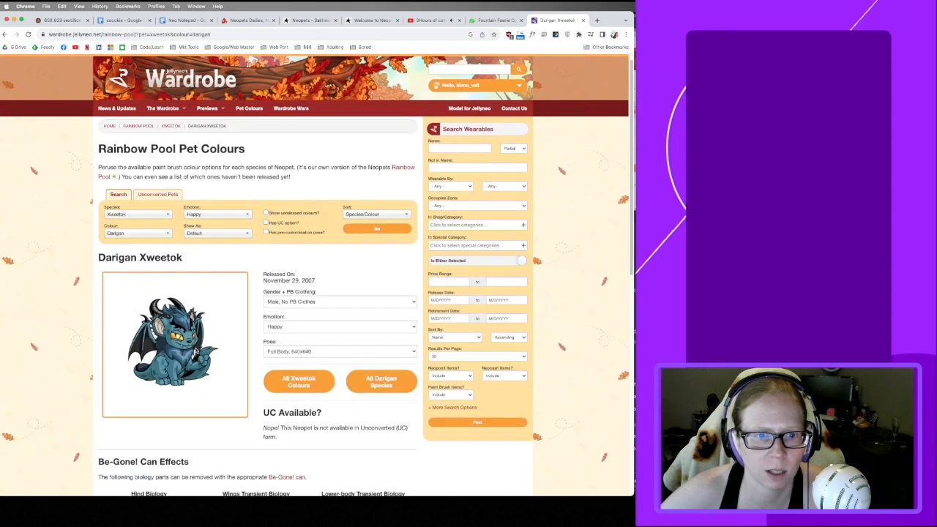
scroll("down", 3)
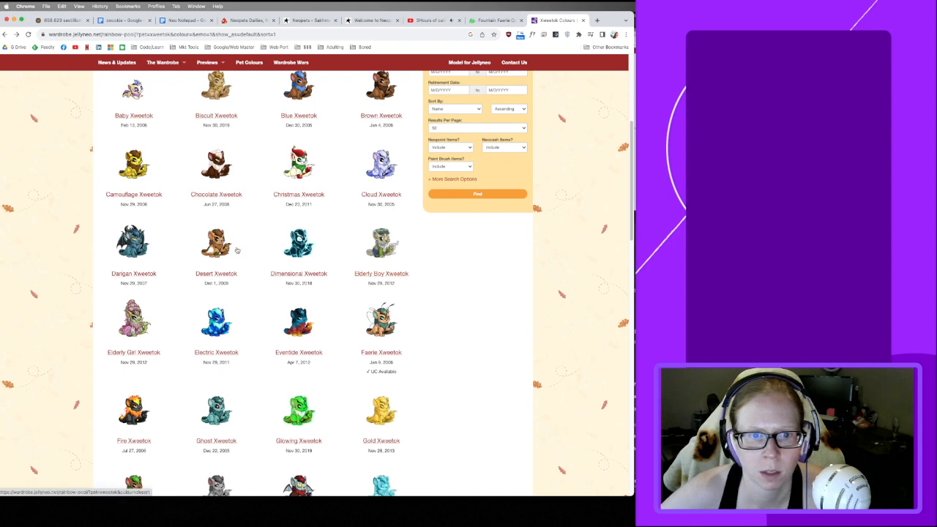
scroll("down", 3)
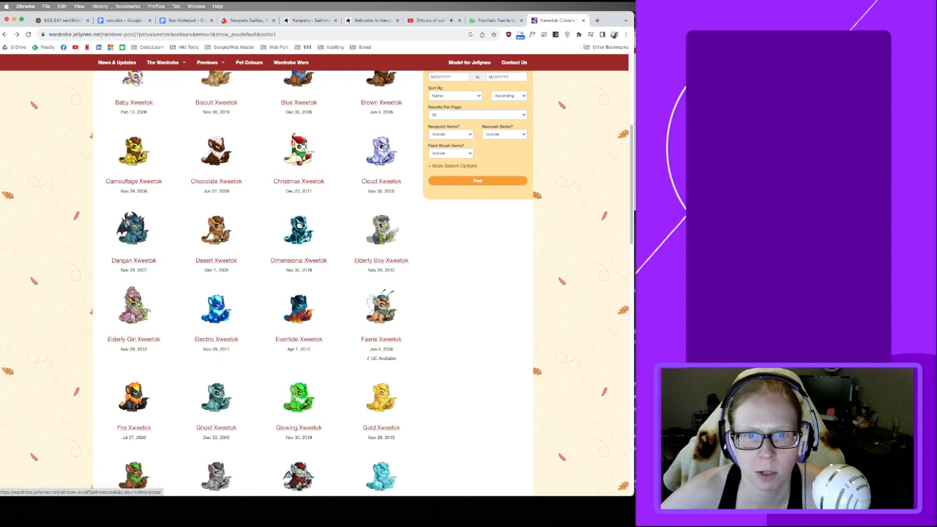
scroll("down", 3)
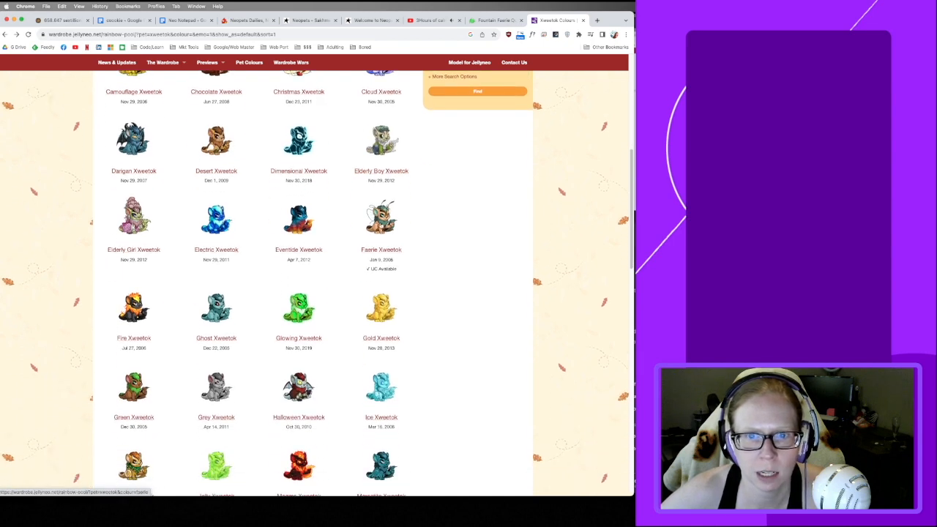
scroll("down", 3)
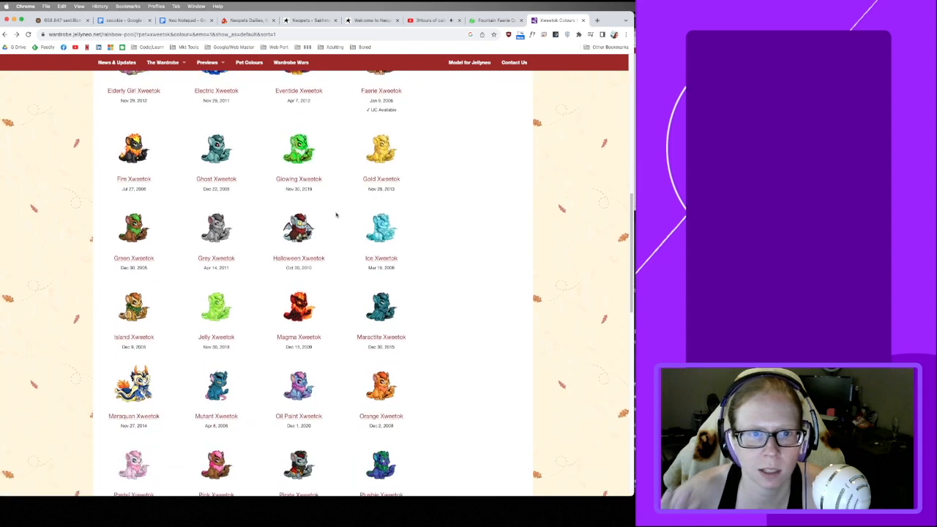
mouse_move(216, 306)
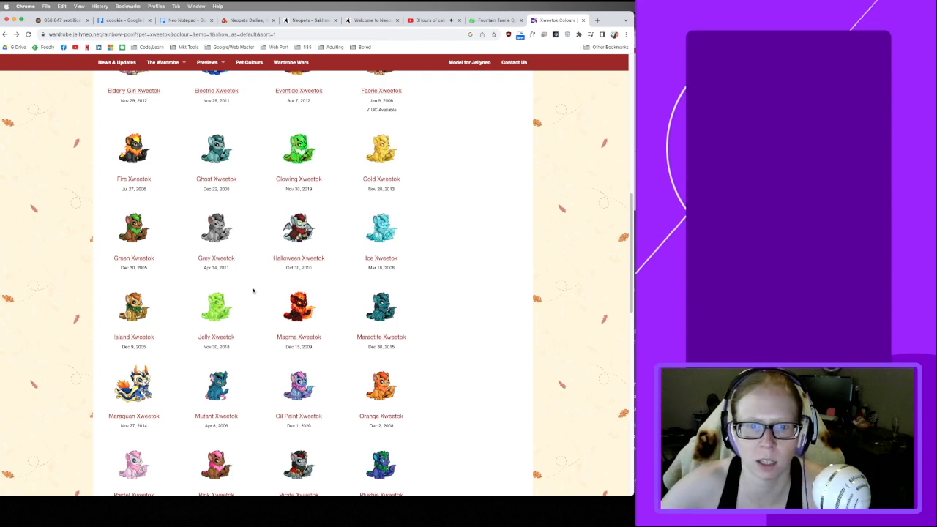
scroll("down", 3)
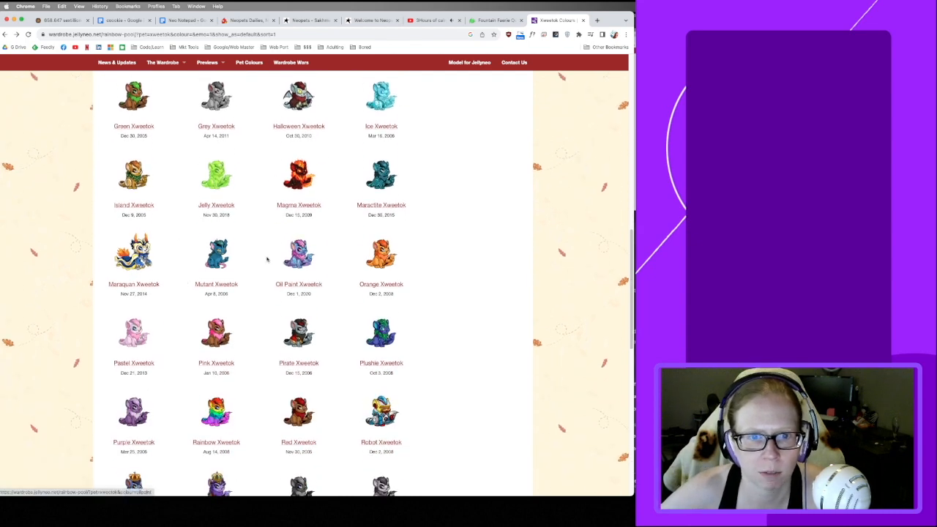
scroll("down", 3)
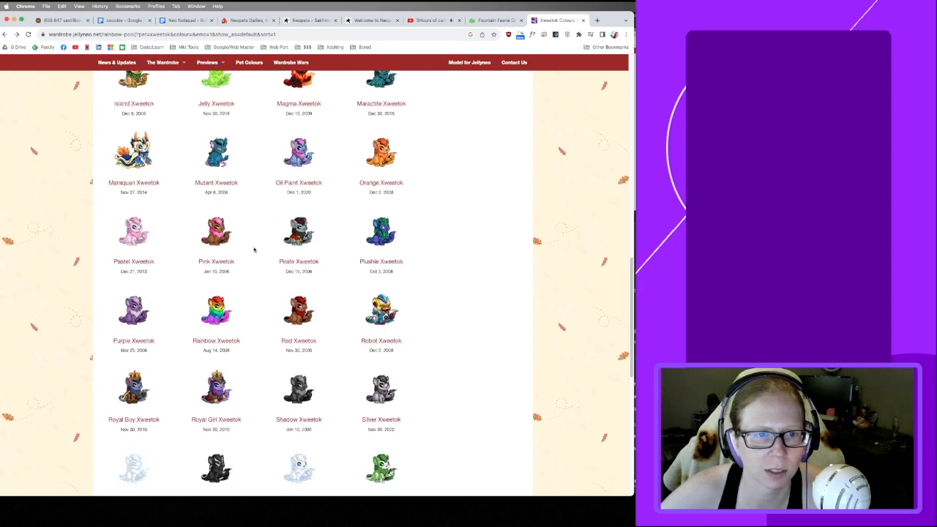
scroll("down", 3)
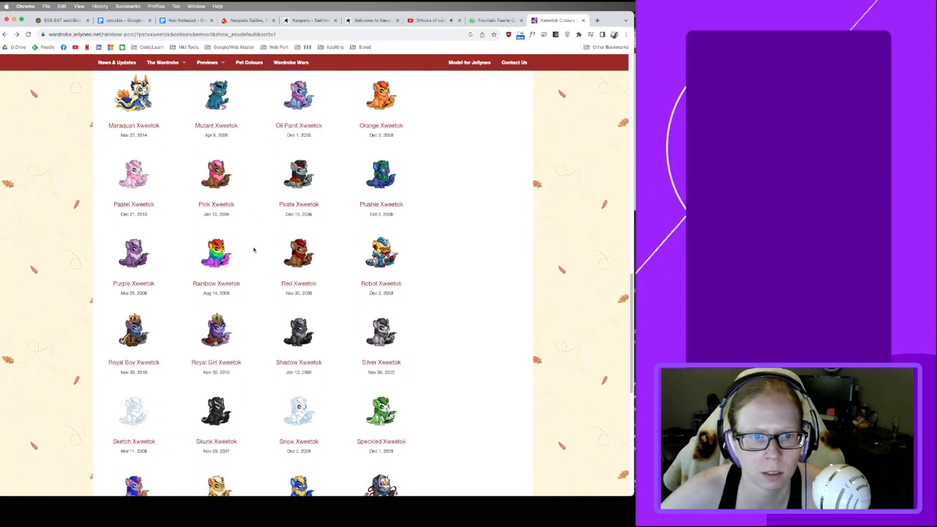
scroll("down", 3)
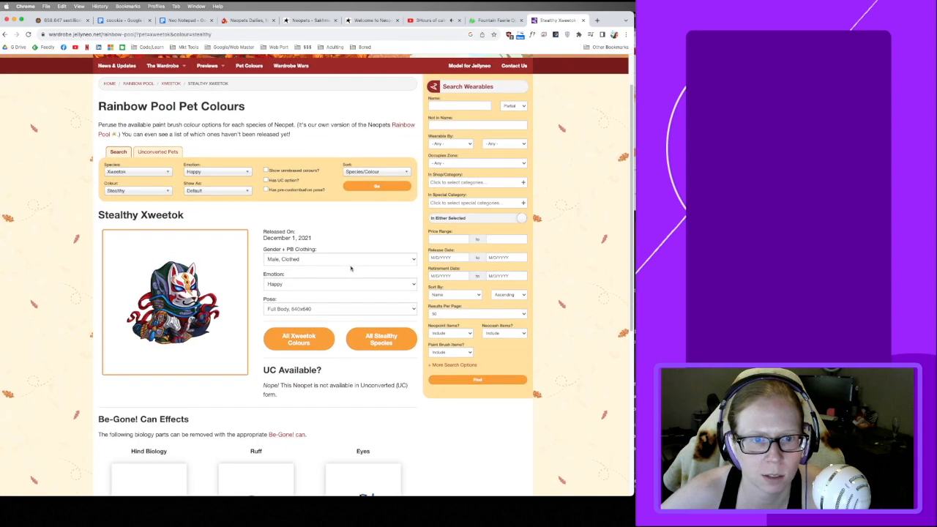
Scroll the Xweetok colour list past Stealthy and Wraith down to Yellow and Zombie Xweetok.
scroll("down", 3)
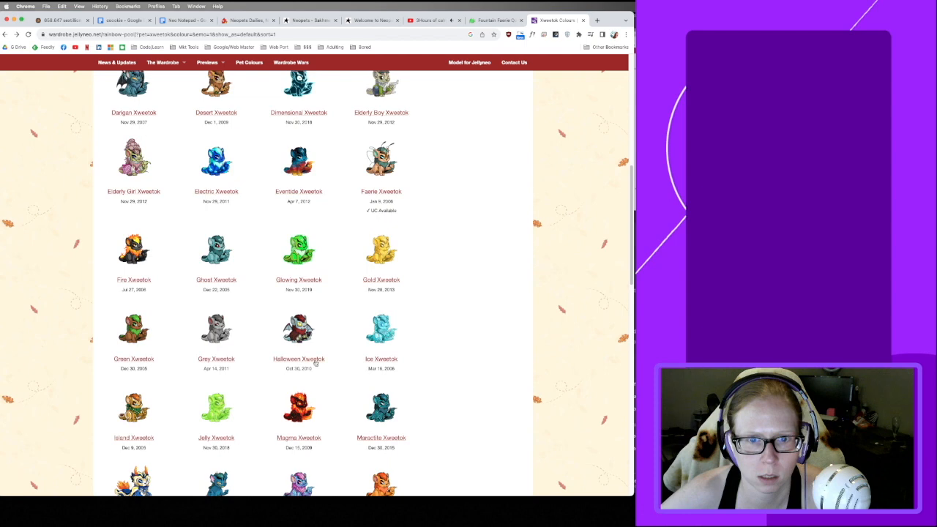
scroll("down", 3)
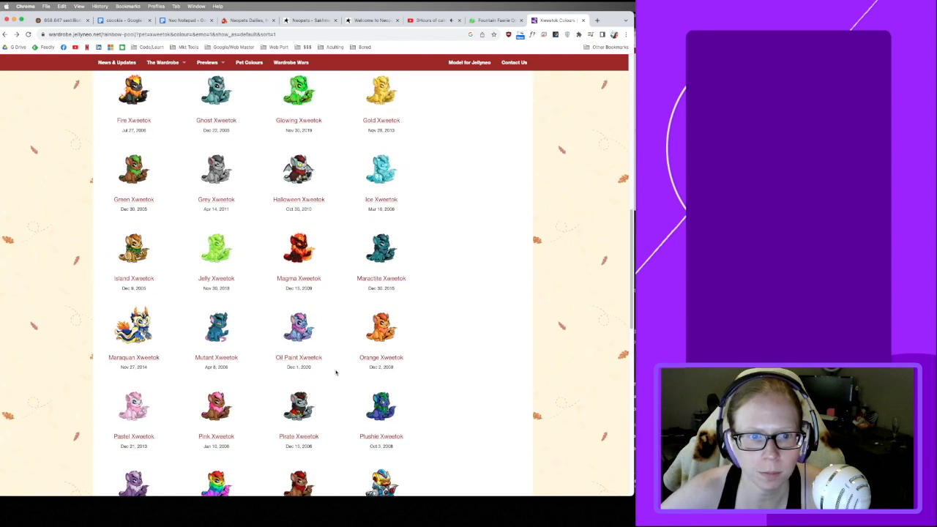
scroll("down", 3)
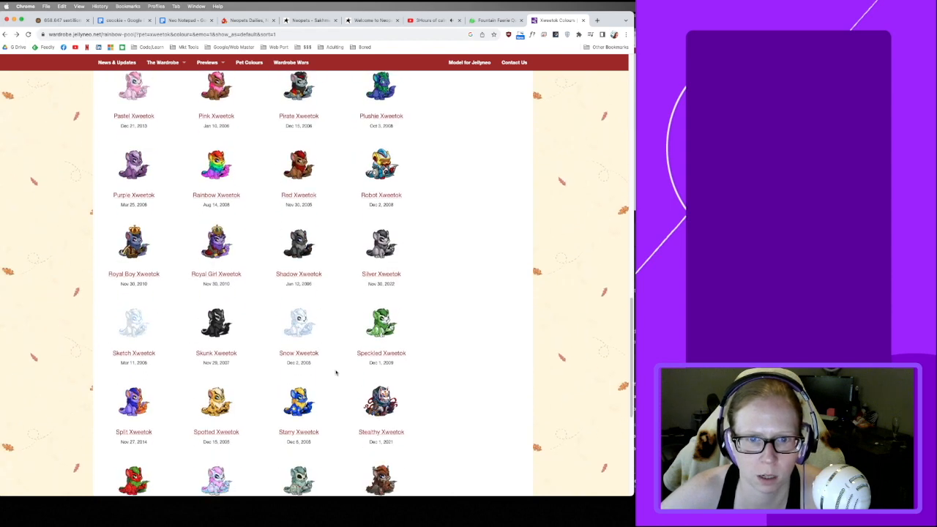
scroll("down", 3)
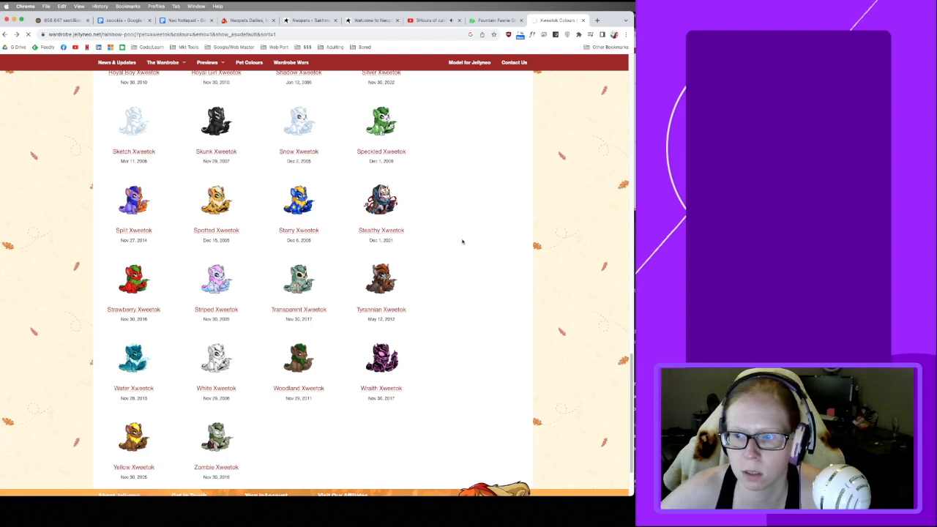
Reread the Fountain Faerie Quests guide to Claiming Your Reward, then return to Stealthy Xweetok.
left_click(495, 20)
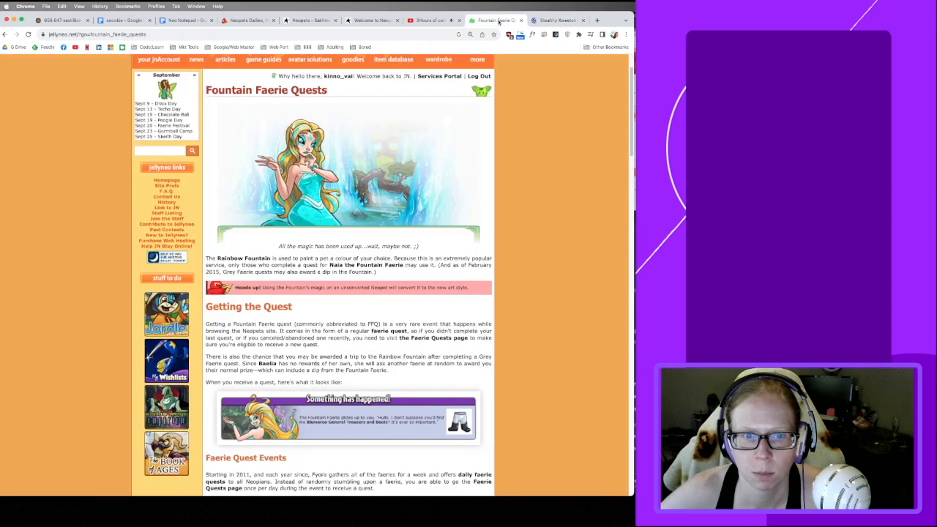
scroll("down", 3)
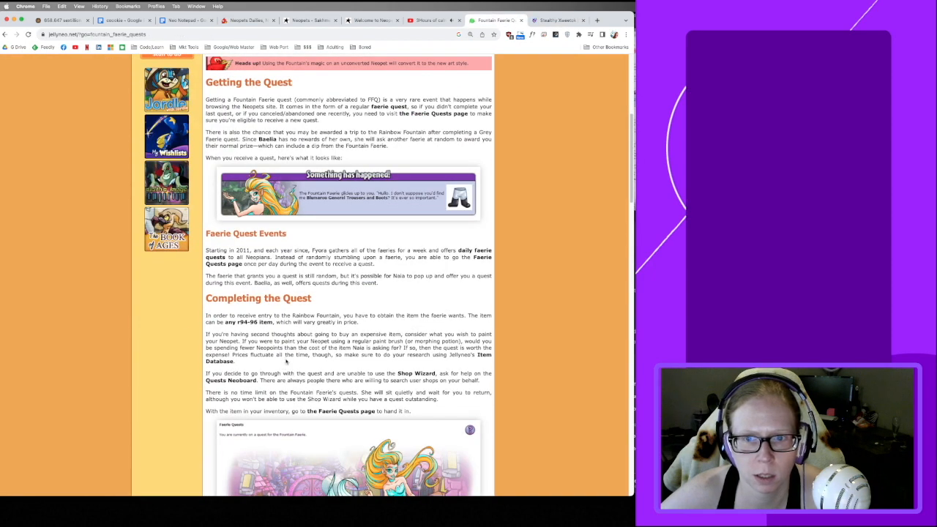
scroll("down", 3)
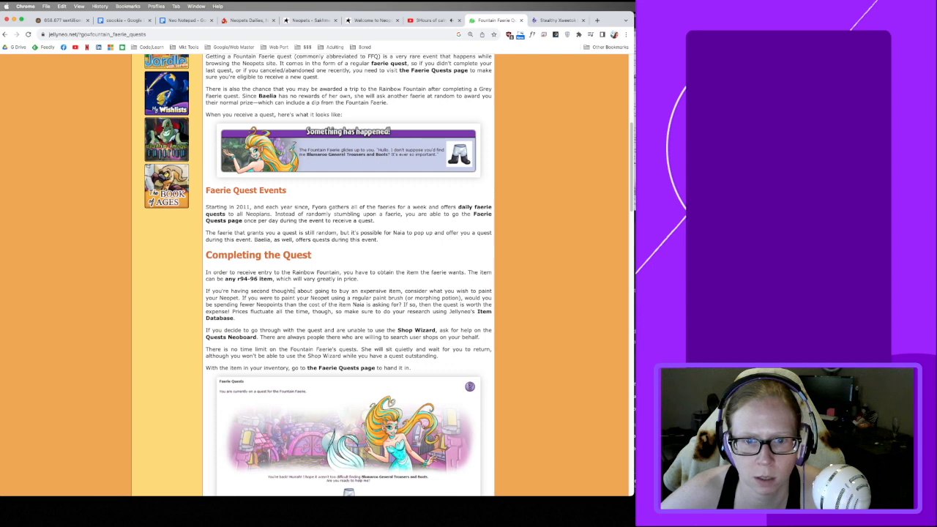
scroll("down", 3)
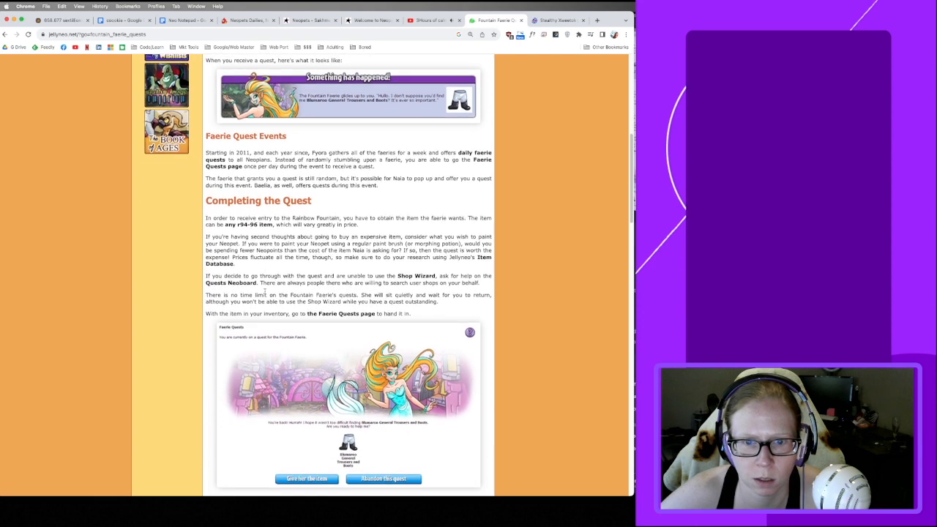
scroll("down", 3)
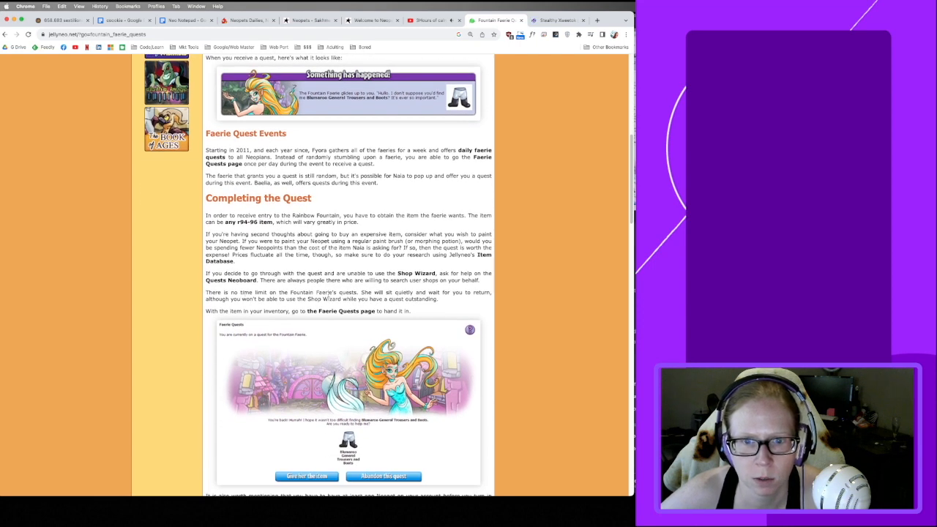
scroll("down", 3)
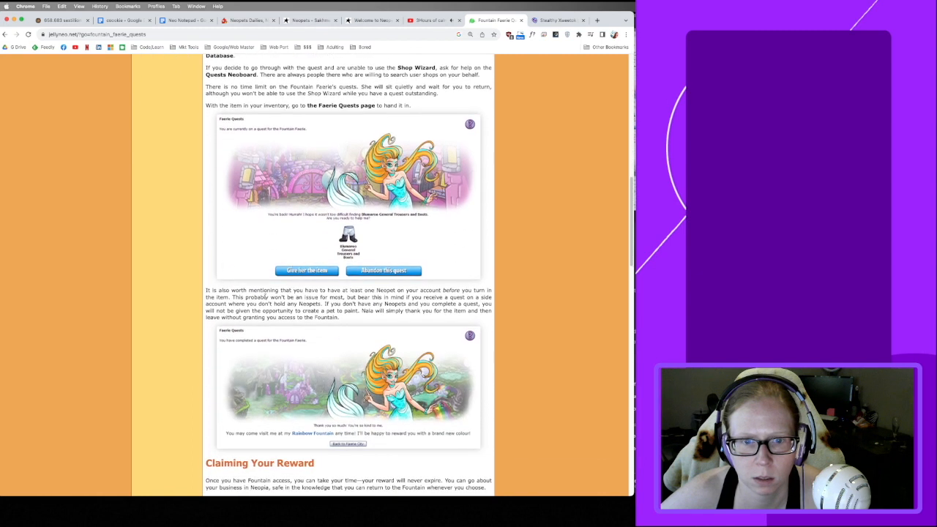
scroll("down", 3)
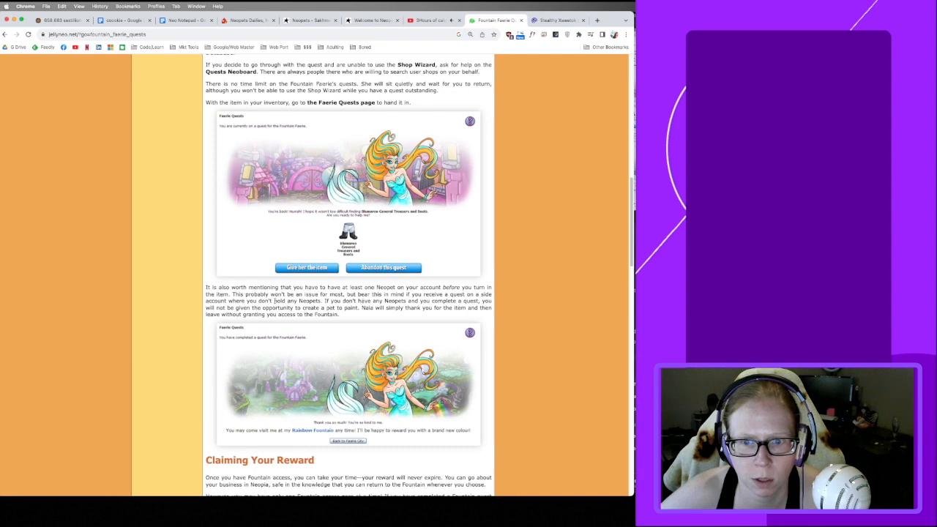
scroll("down", 3)
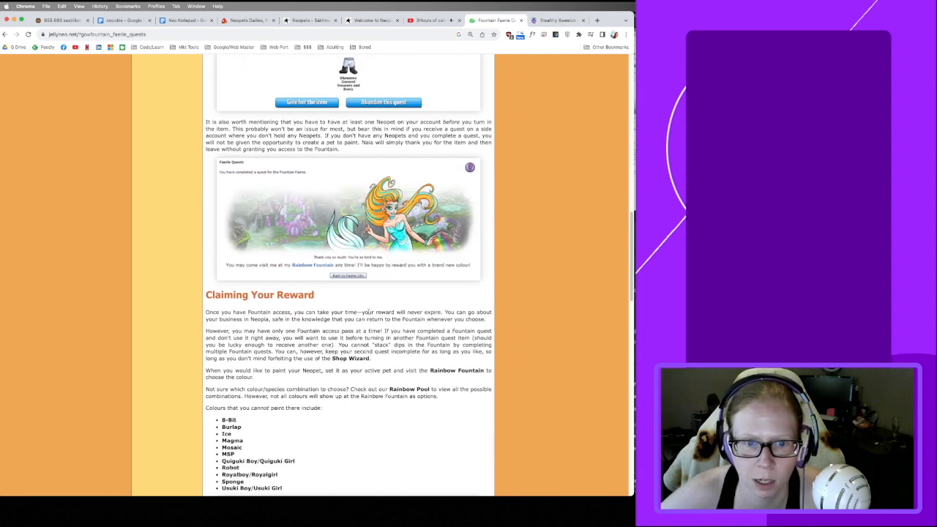
left_click(556, 20)
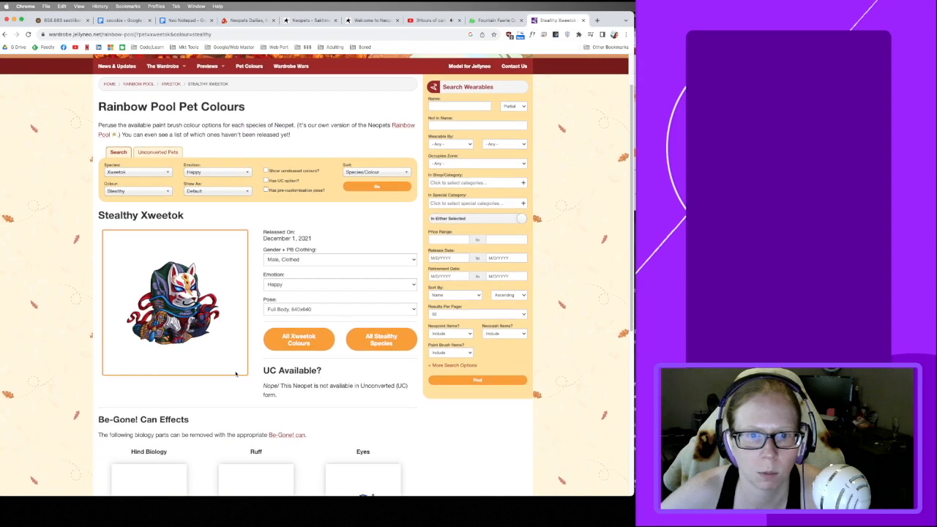
Check the Neopets home pets, then browse all Xweetok colours again from the Stealthy preview.
left_click(371, 20)
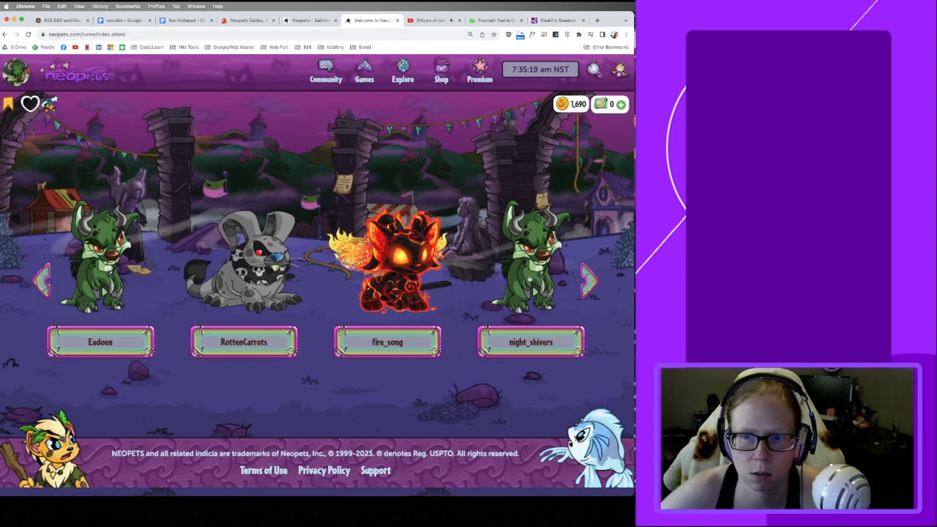
left_click(505, 20)
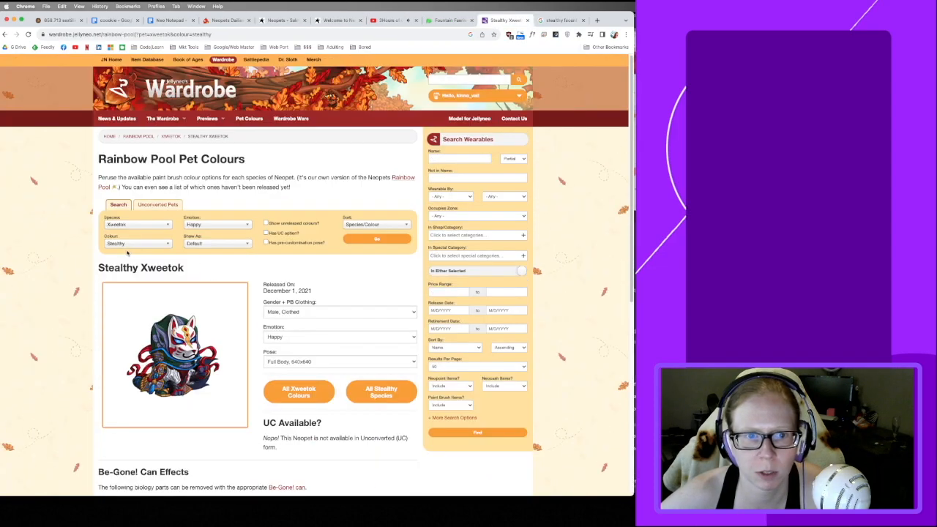
scroll("down", 3)
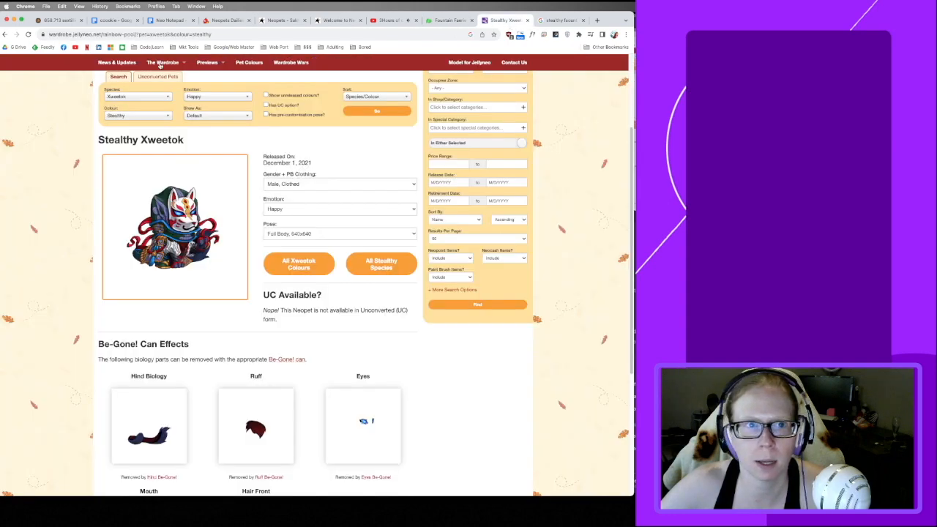
left_click(298, 264)
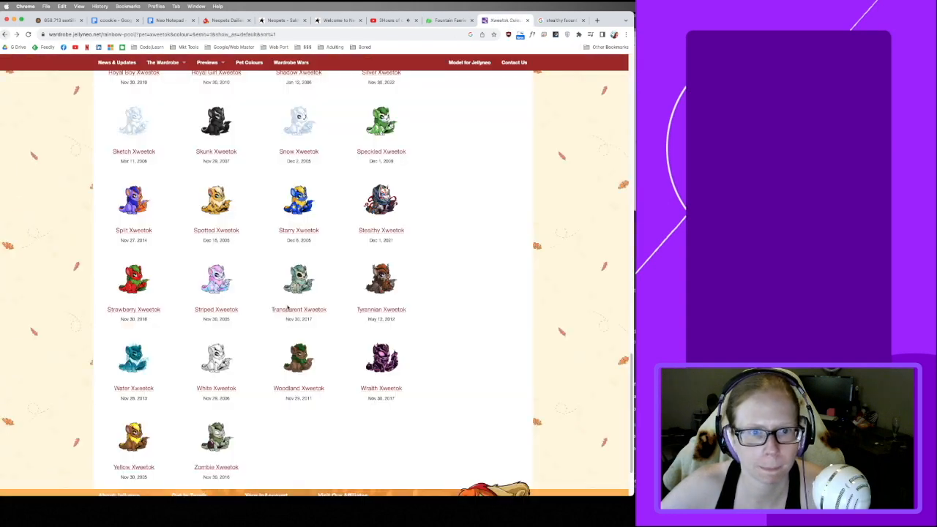
scroll("up", 3)
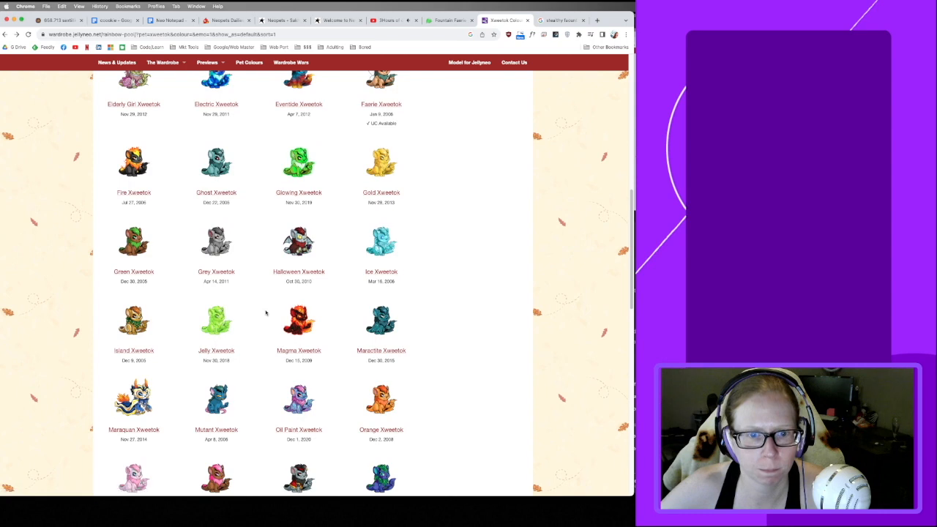
scroll("down", 3)
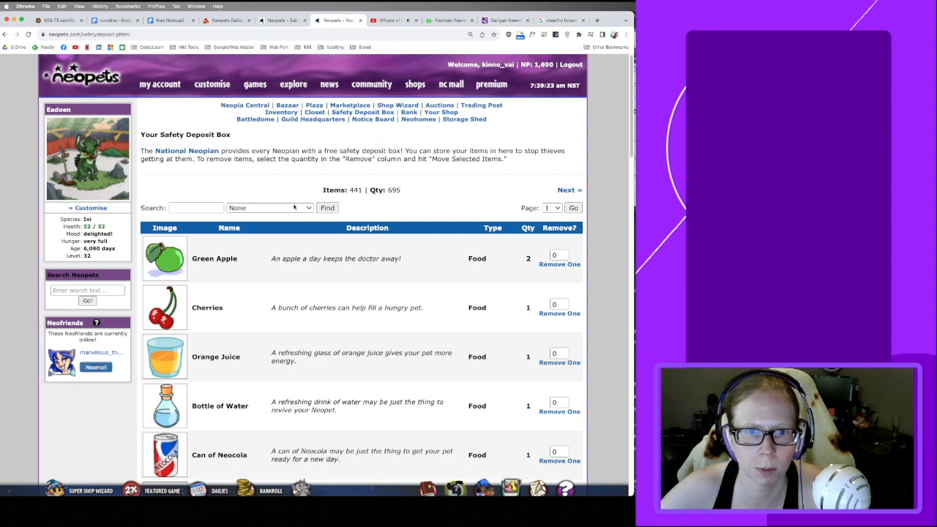
Filter the Safety Deposit Box to Magic Item and scroll to the Blue Xweetok Morphing Potion.
left_click(268, 207)
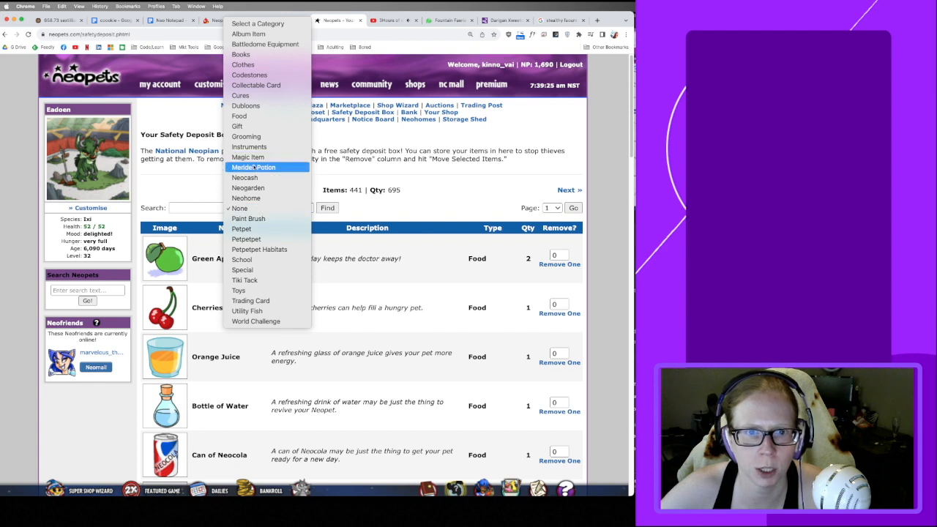
left_click(247, 157)
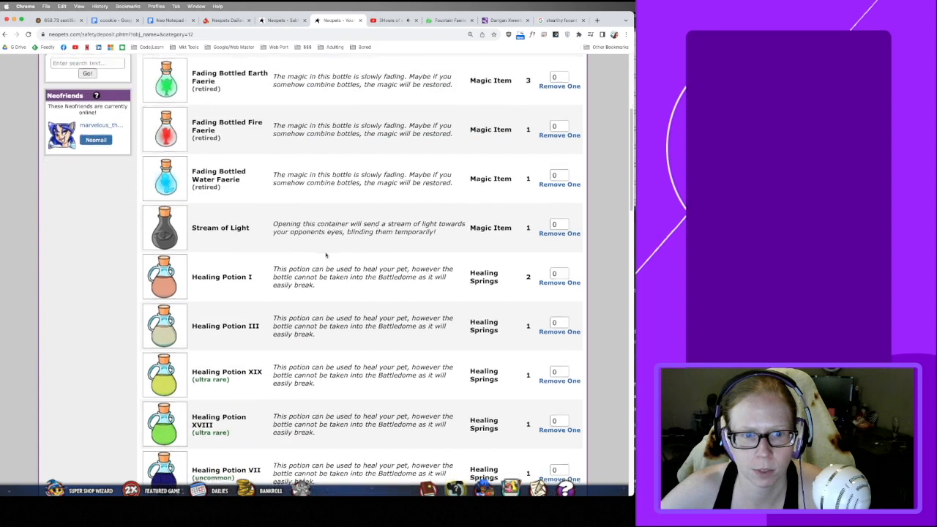
scroll("down", 3)
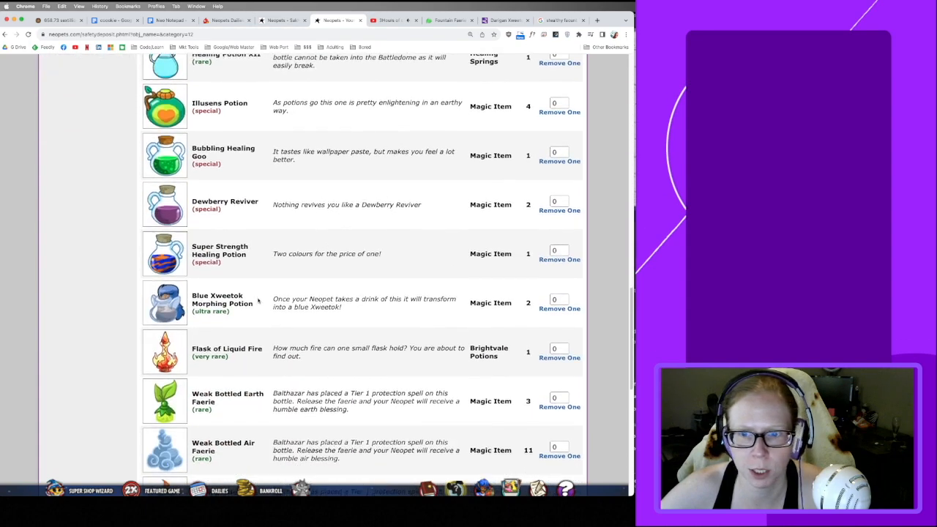
Use the Blue Xweetok Morphing Potion on night_shivers and dismiss the success message.
scroll("down", 3)
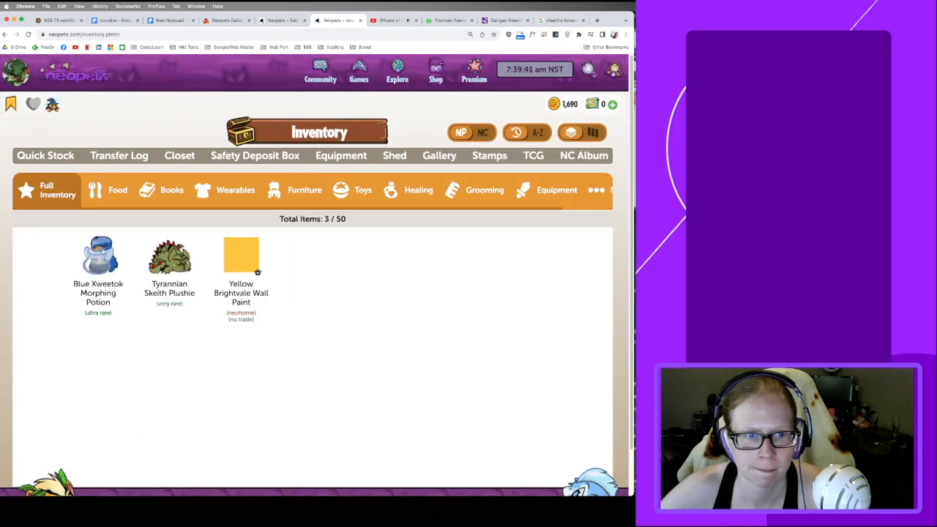
left_click(98, 256)
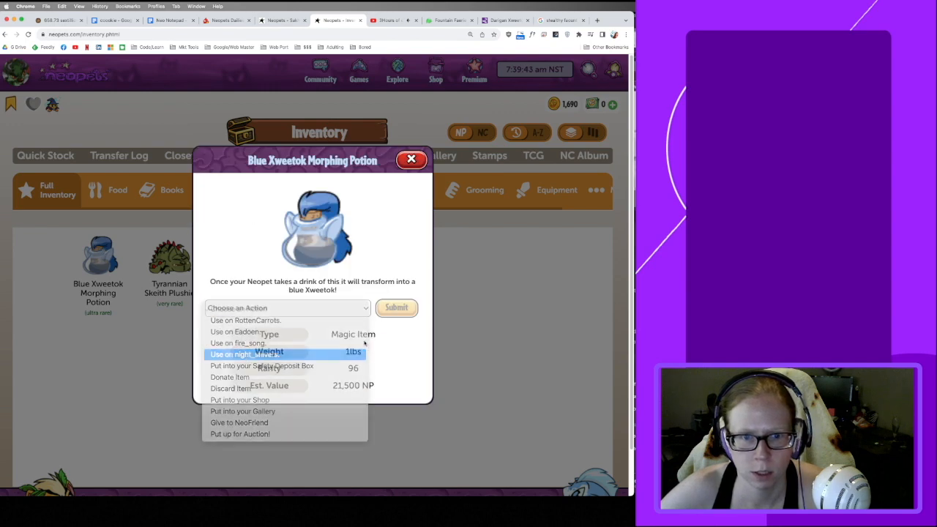
left_click(396, 307)
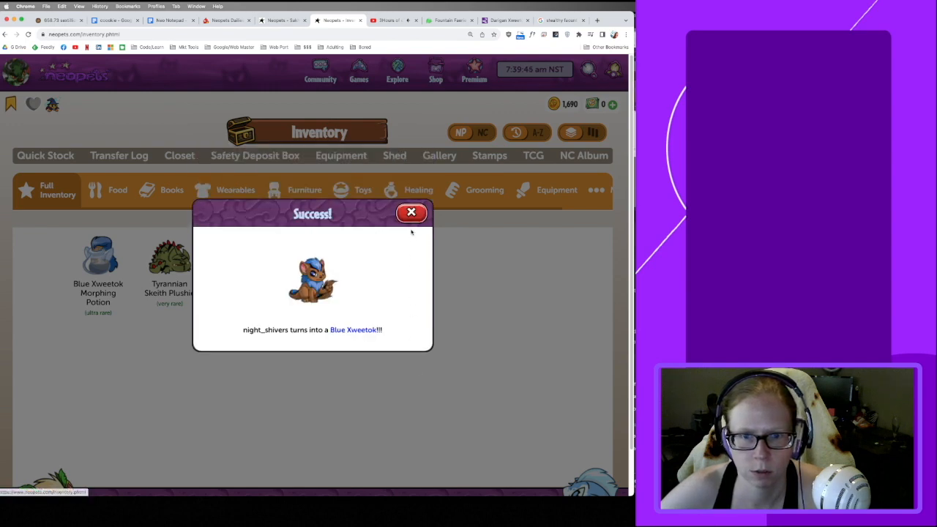
left_click(411, 213)
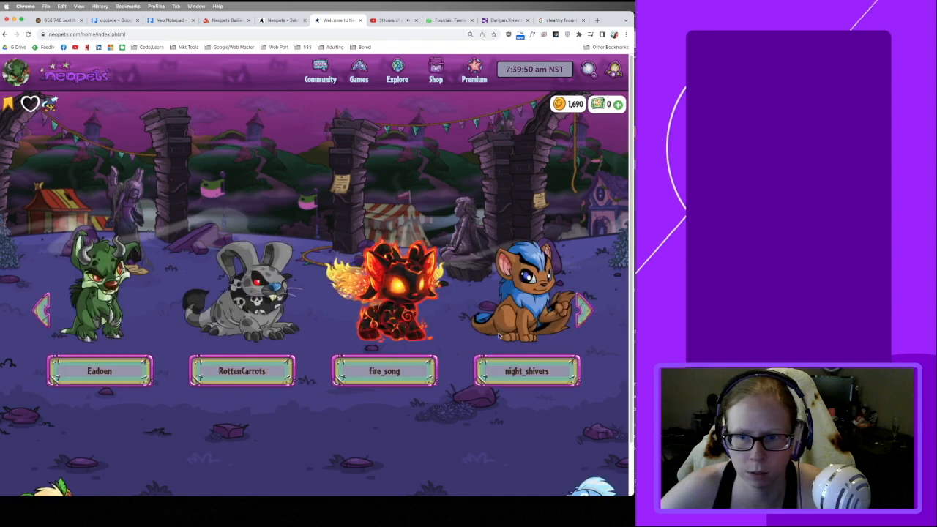
Set night_shivers as the Active pet from its home-page details and close the popup.
left_click(526, 370)
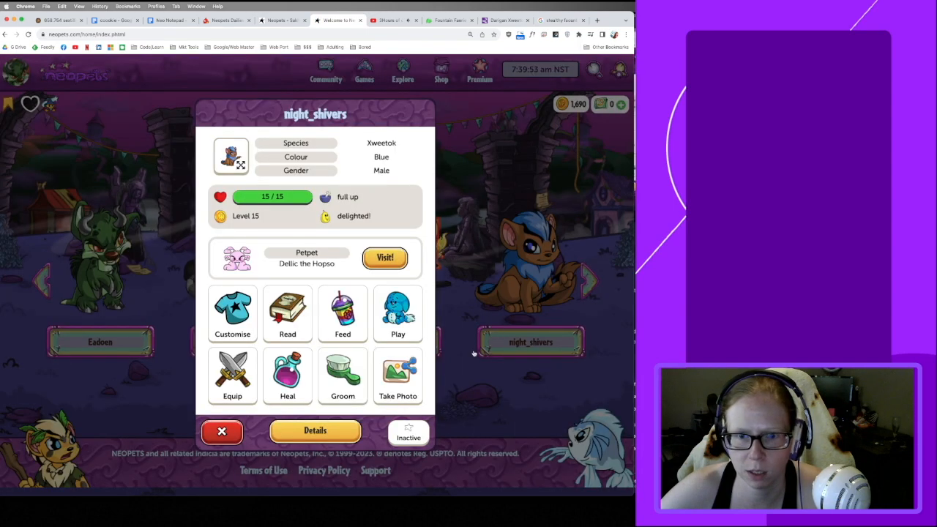
left_click(408, 432)
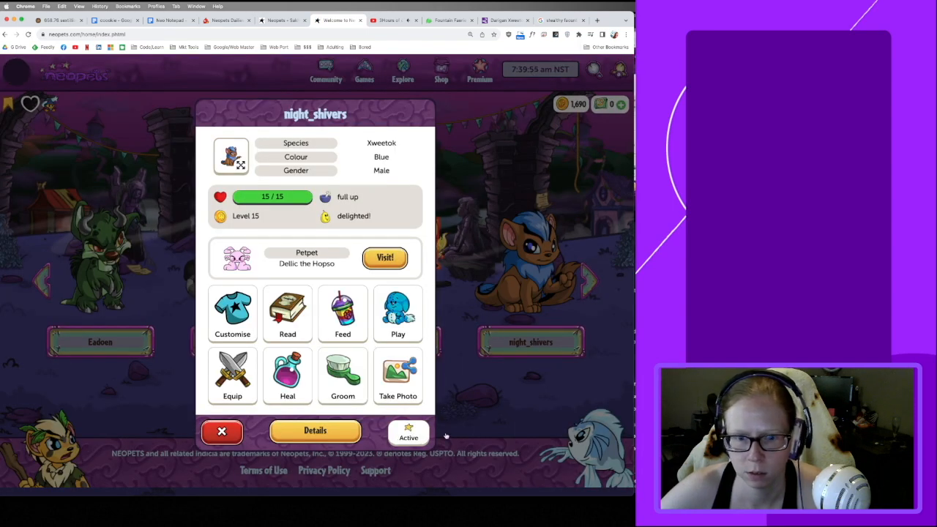
left_click(222, 430)
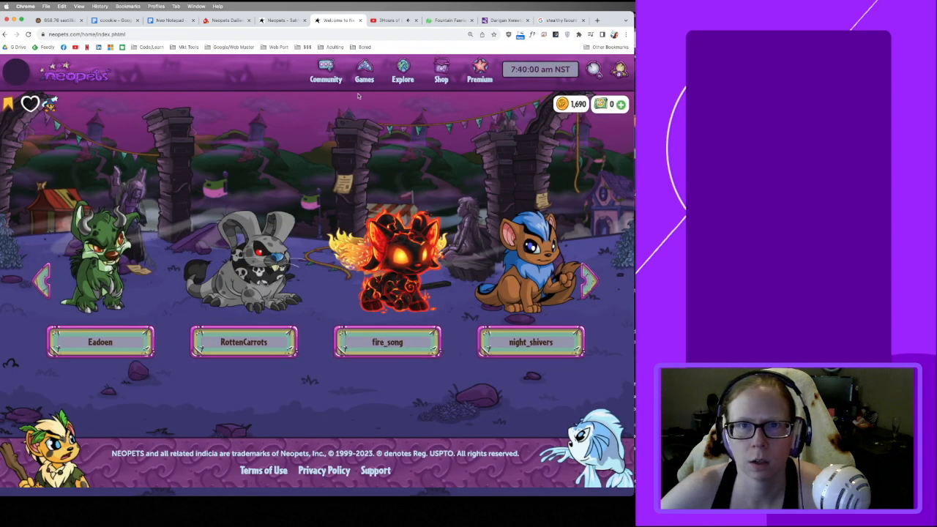
mouse_move(335, 111)
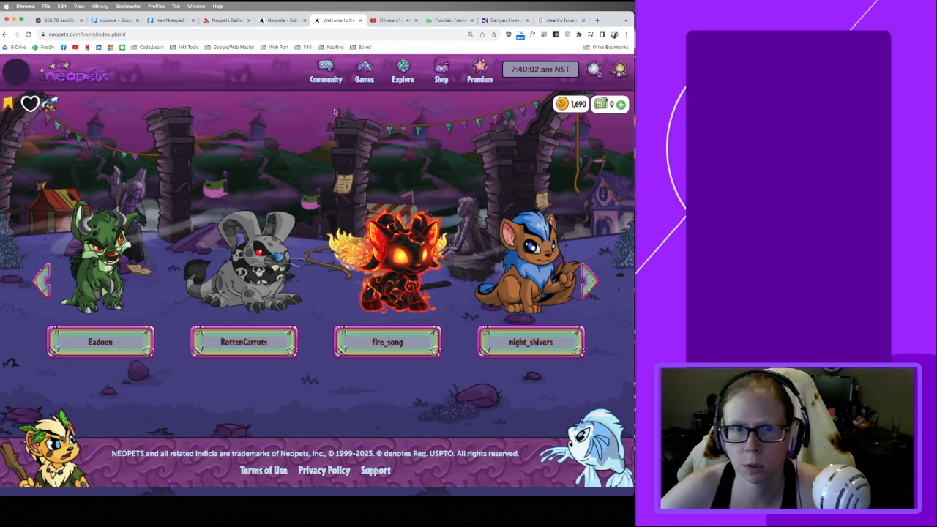
left_click(402, 72)
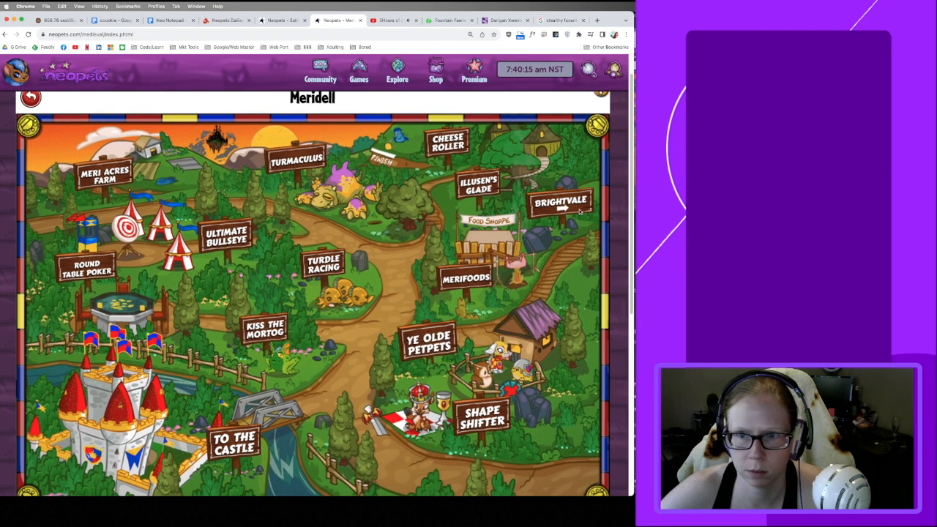
Travel from Meridell to Brightvale and visit The Scrollery shop.
left_click(561, 205)
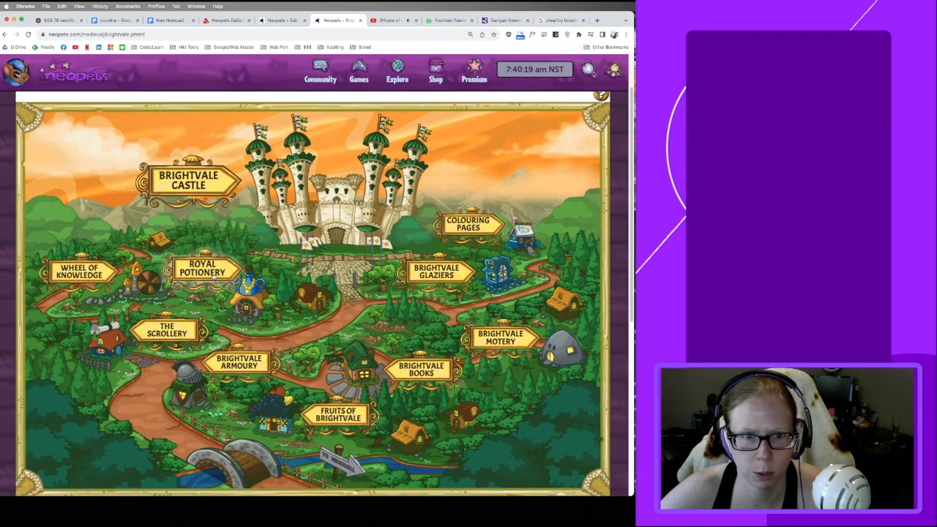
left_click(166, 330)
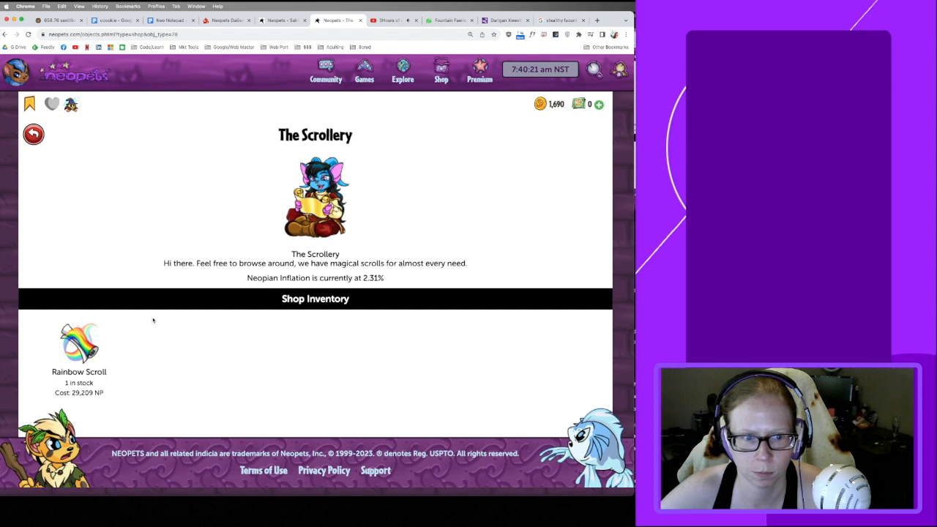
mouse_move(324, 389)
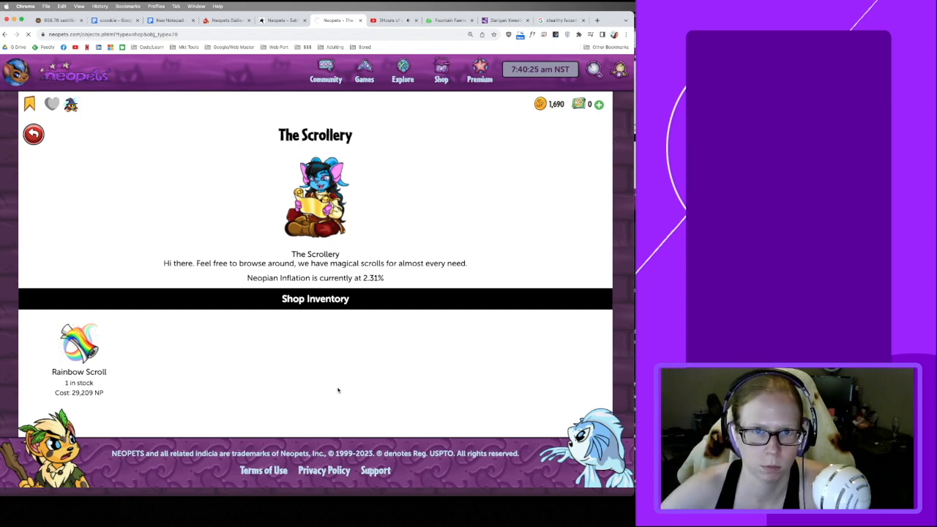
mouse_move(392, 368)
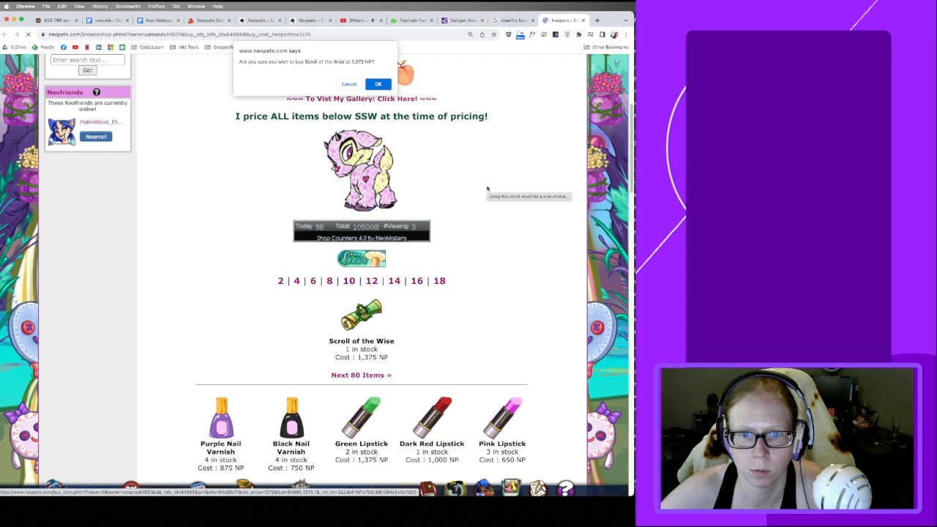
mouse_move(519, 233)
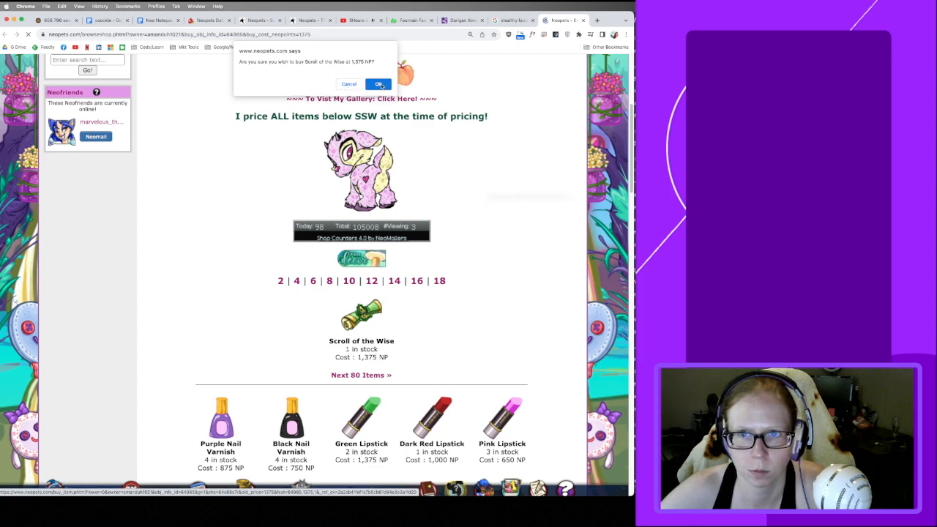
Confirm buying the Scroll of the Wise for 1,375 NP and return to the Fountain Faerie quest.
left_click(377, 84)
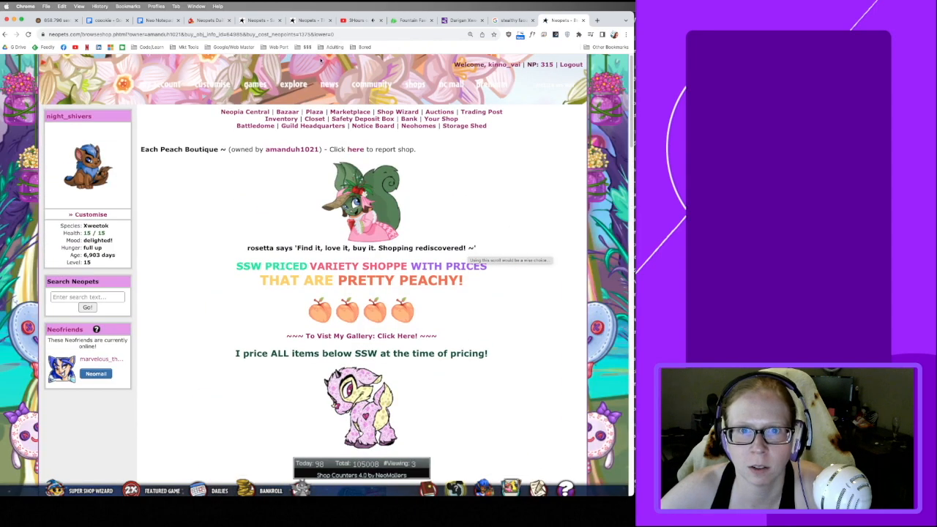
left_click(398, 111)
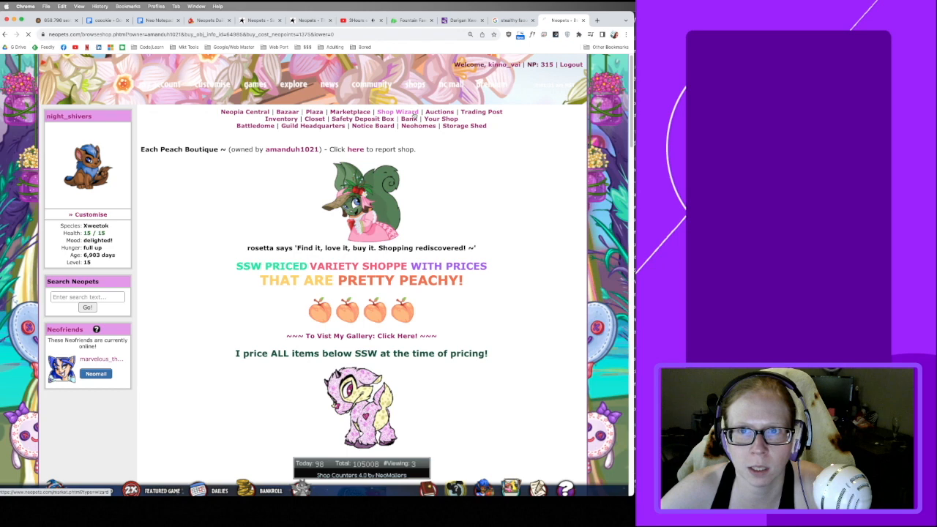
left_click(396, 111)
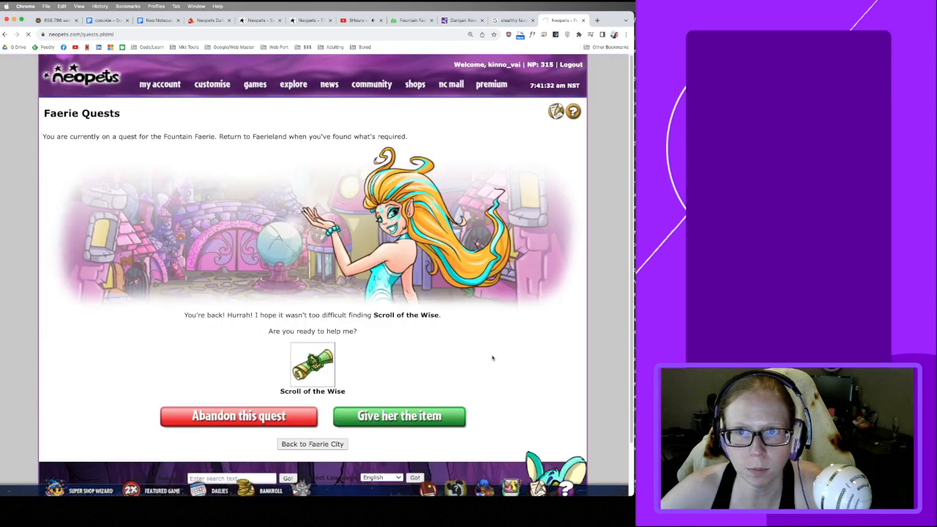
Hand over the Scroll of the Wise, then browse the Rainbow Fountain's colour list for night_shivers.
left_click(399, 416)
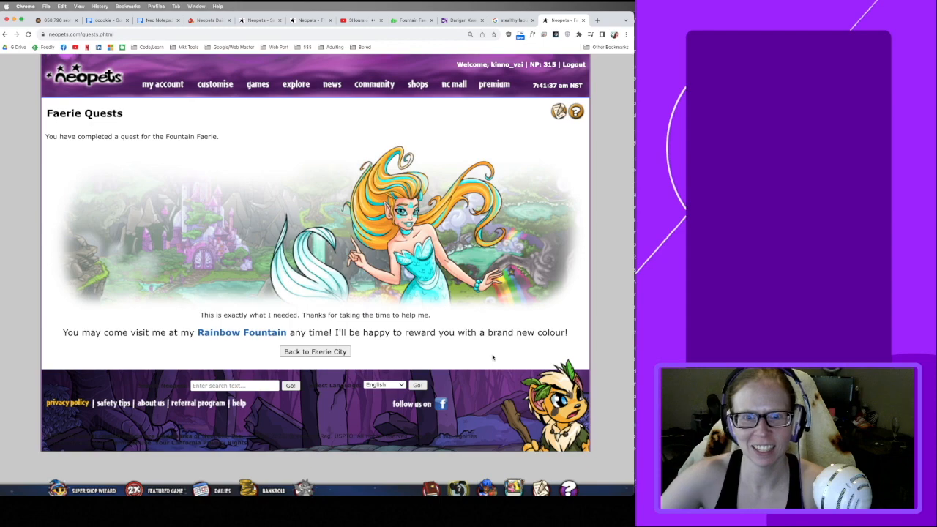
left_click(242, 332)
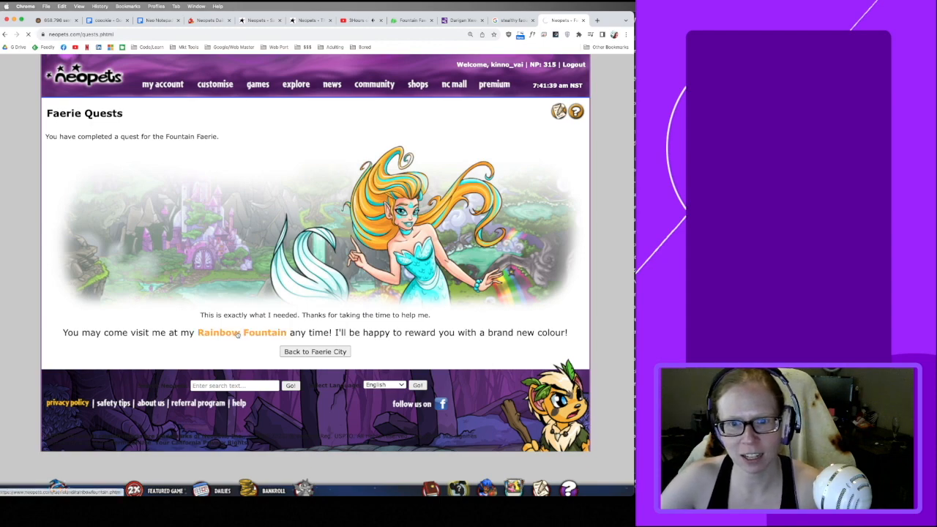
left_click(242, 332)
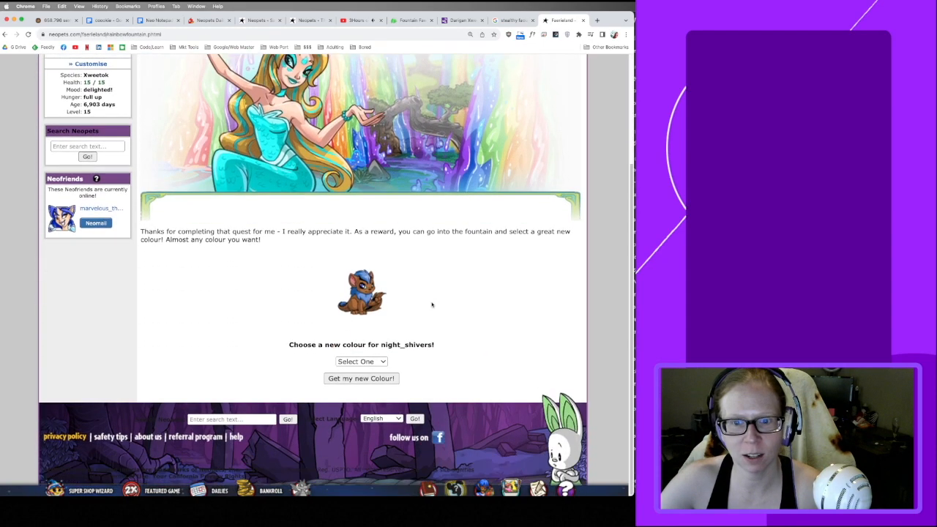
left_click(361, 360)
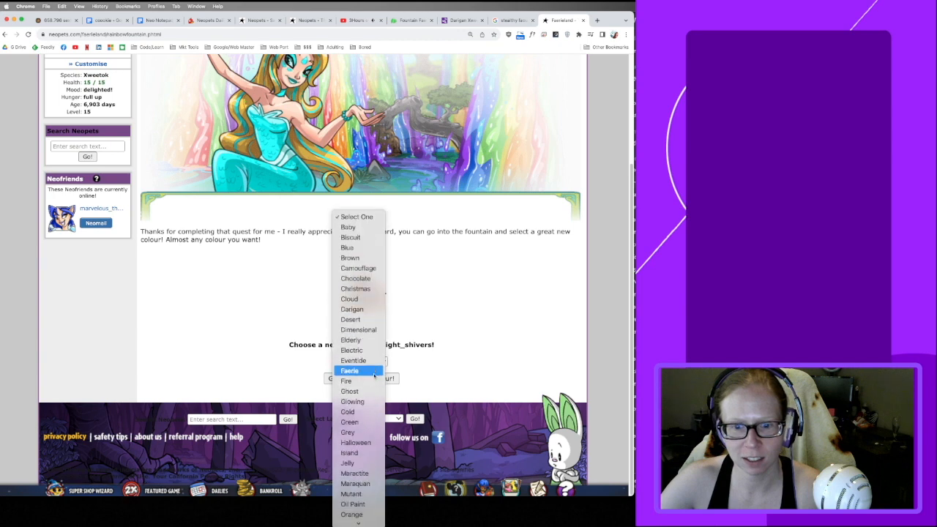
scroll("down", 3)
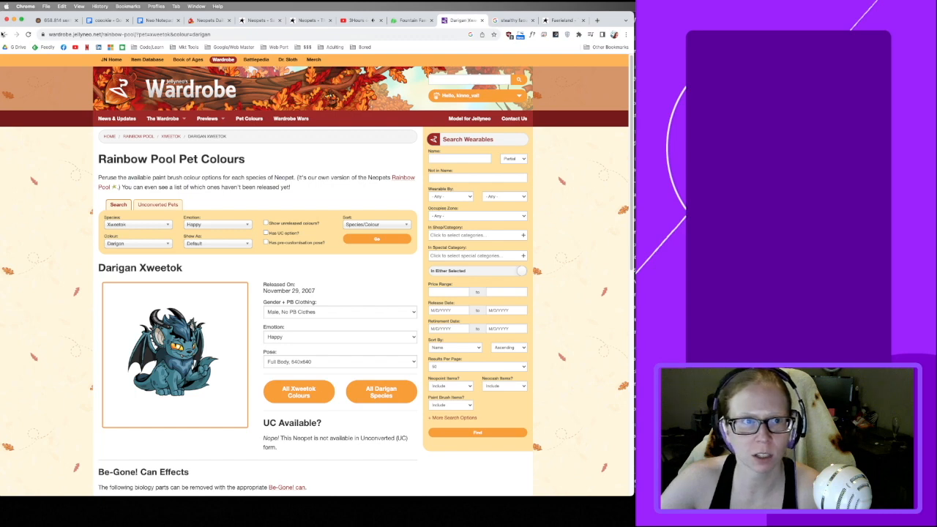
Open the Stealthy Xweetok preview from All Xweetok Colours, without paint brush clothes.
left_click(298, 392)
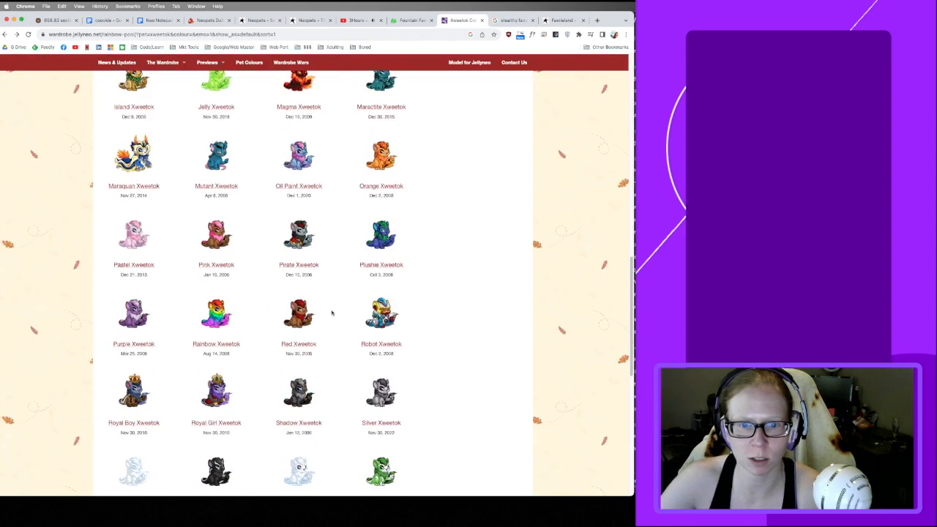
scroll("down", 3)
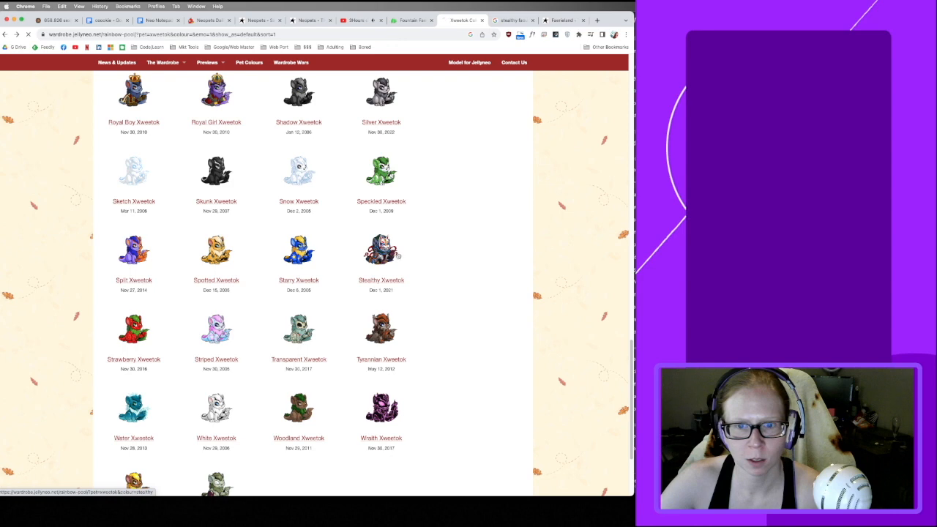
left_click(380, 253)
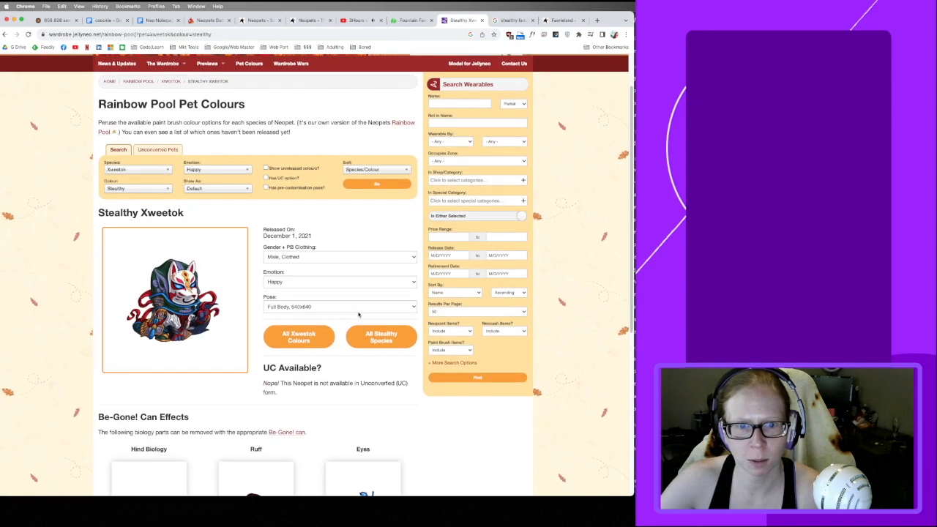
left_click(339, 256)
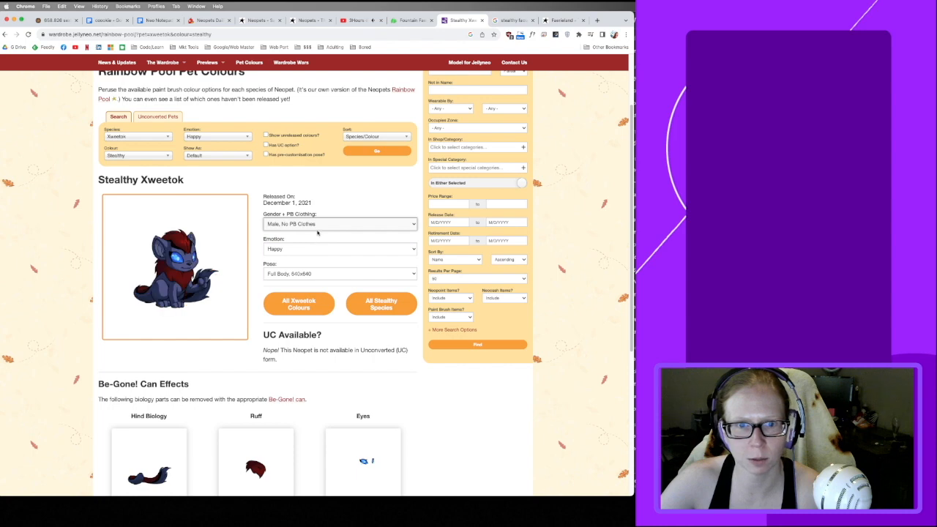
Toggle the Stealthy Xweetok preview between Clothed and No PB Clothes, then return to the Rainbow Fountain.
left_click(339, 224)
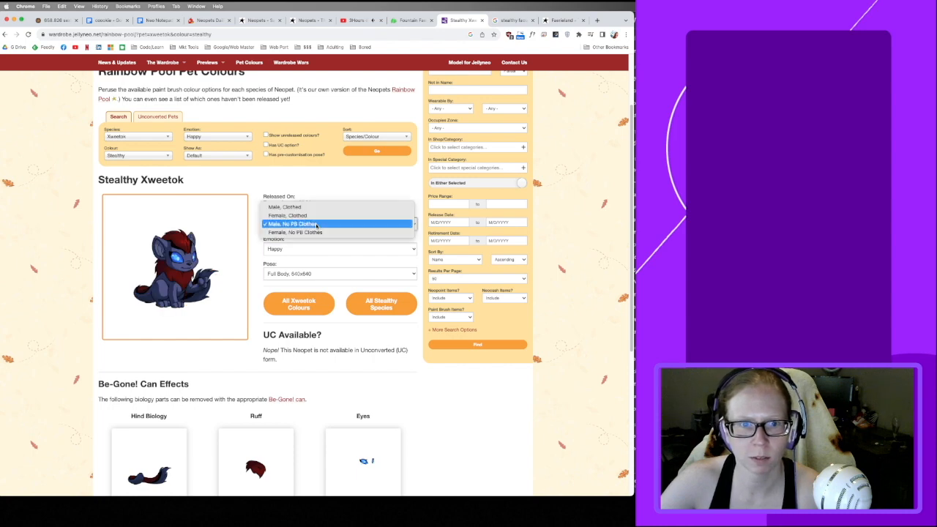
left_click(283, 206)
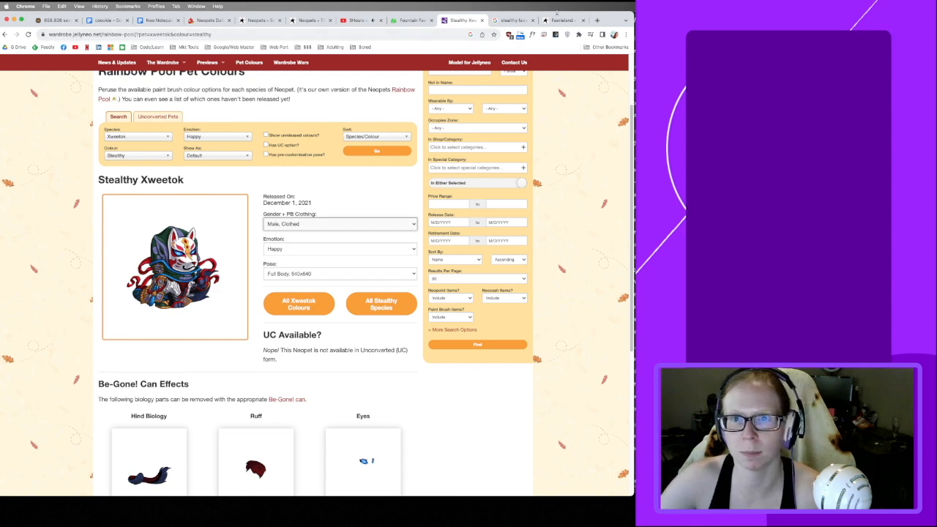
left_click(339, 224)
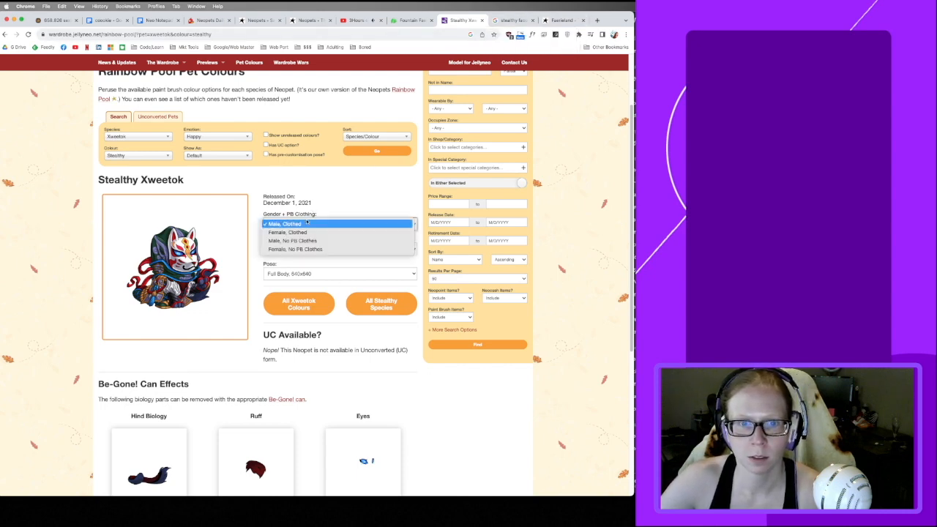
left_click(292, 240)
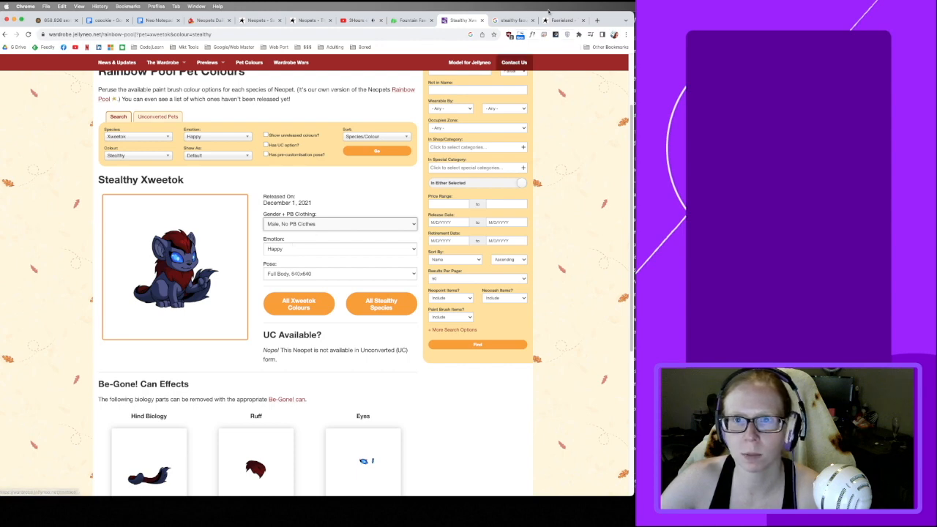
left_click(563, 19)
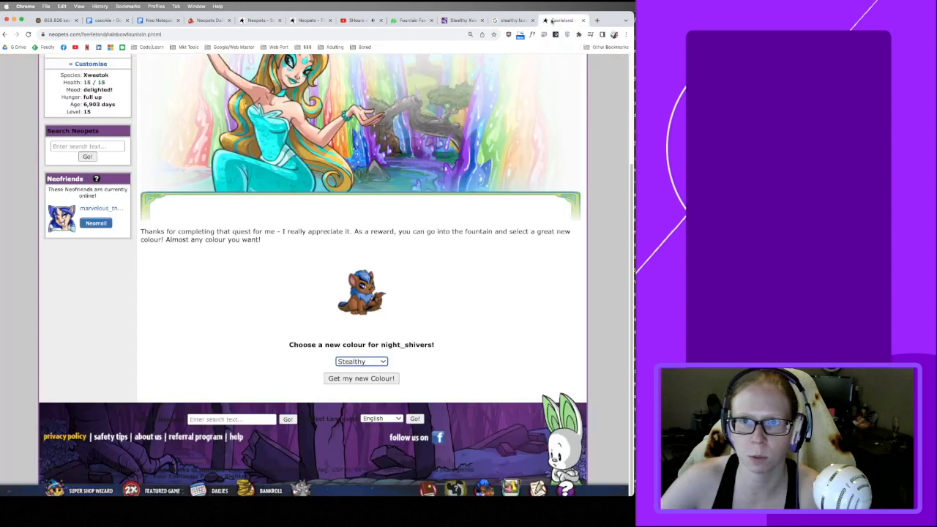
Paint night_shivers Stealthy at the Rainbow Fountain and return to the Faerieland map.
left_click(361, 378)
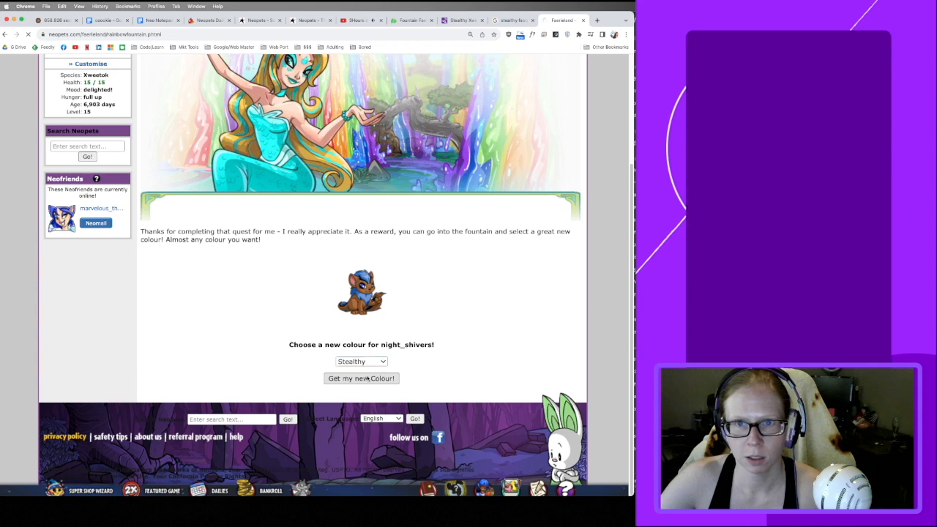
left_click(360, 379)
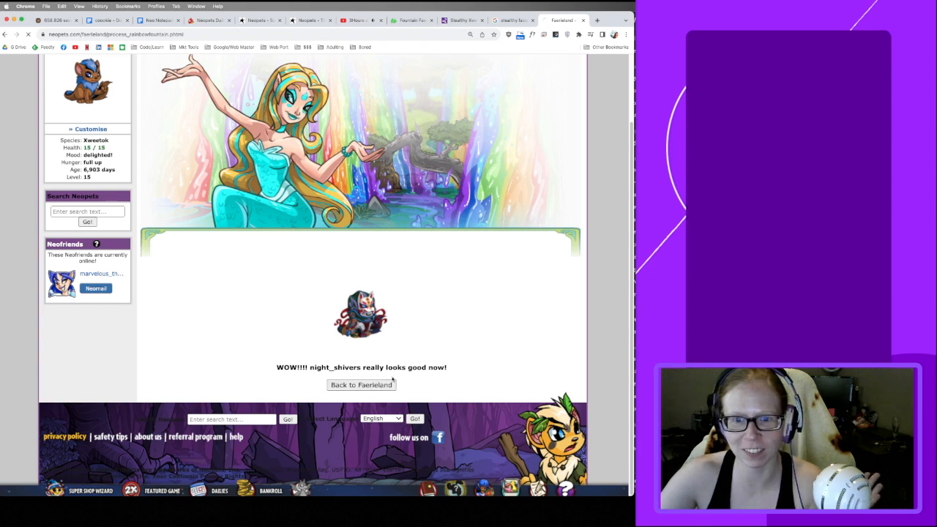
left_click(361, 384)
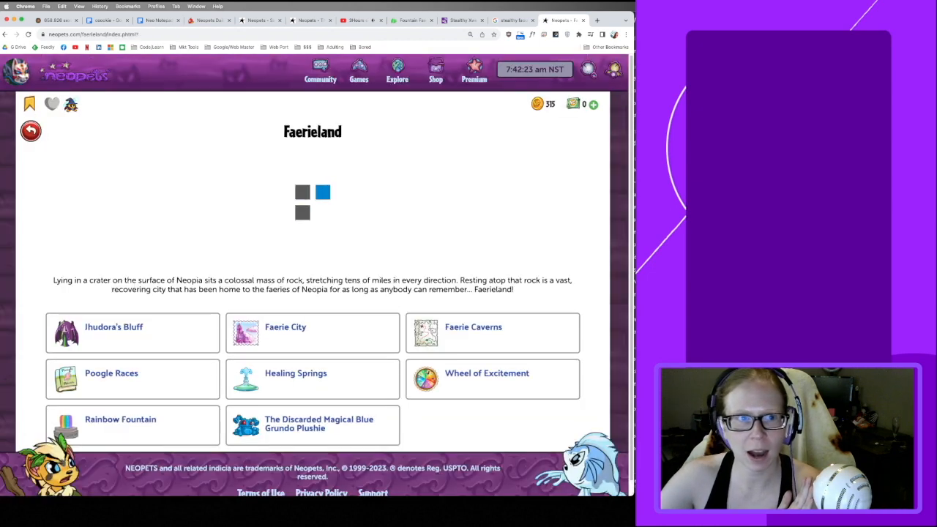